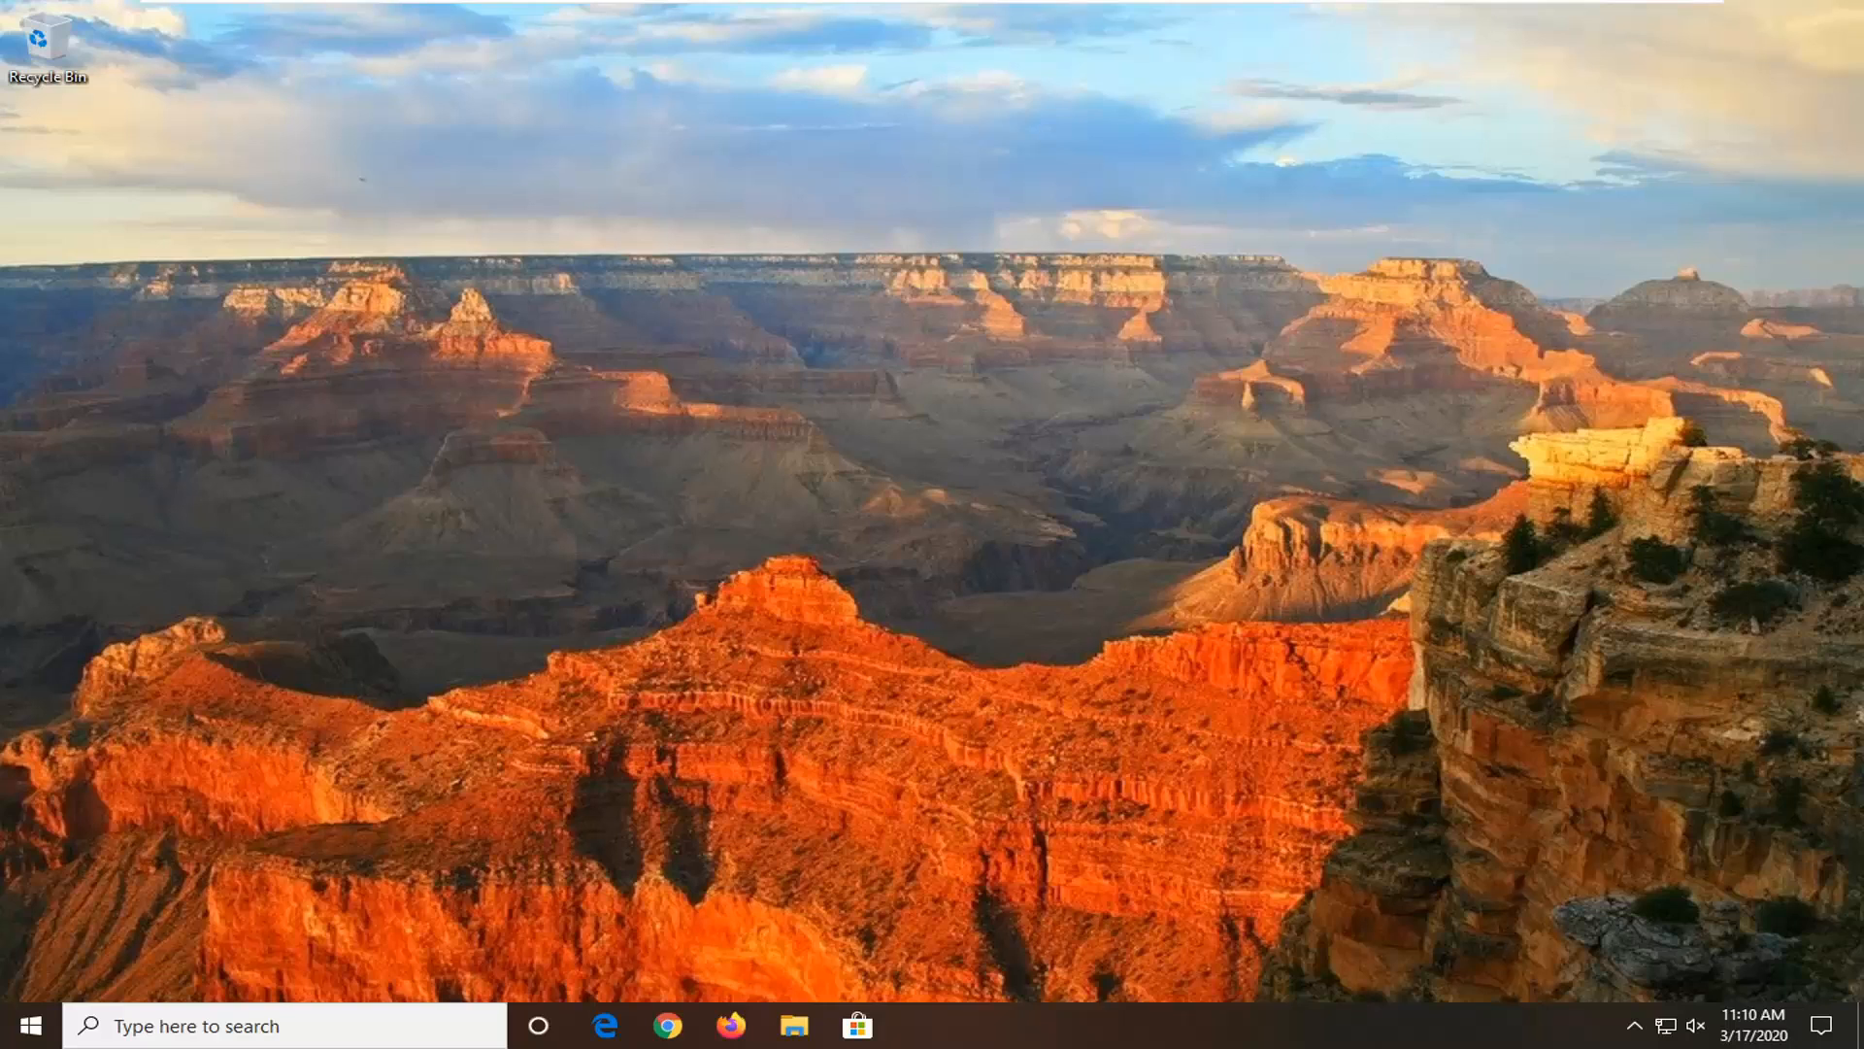
Search Start for regedit, launch Registry Editor as administrator and approve the UAC prompt
left_click(31, 1022)
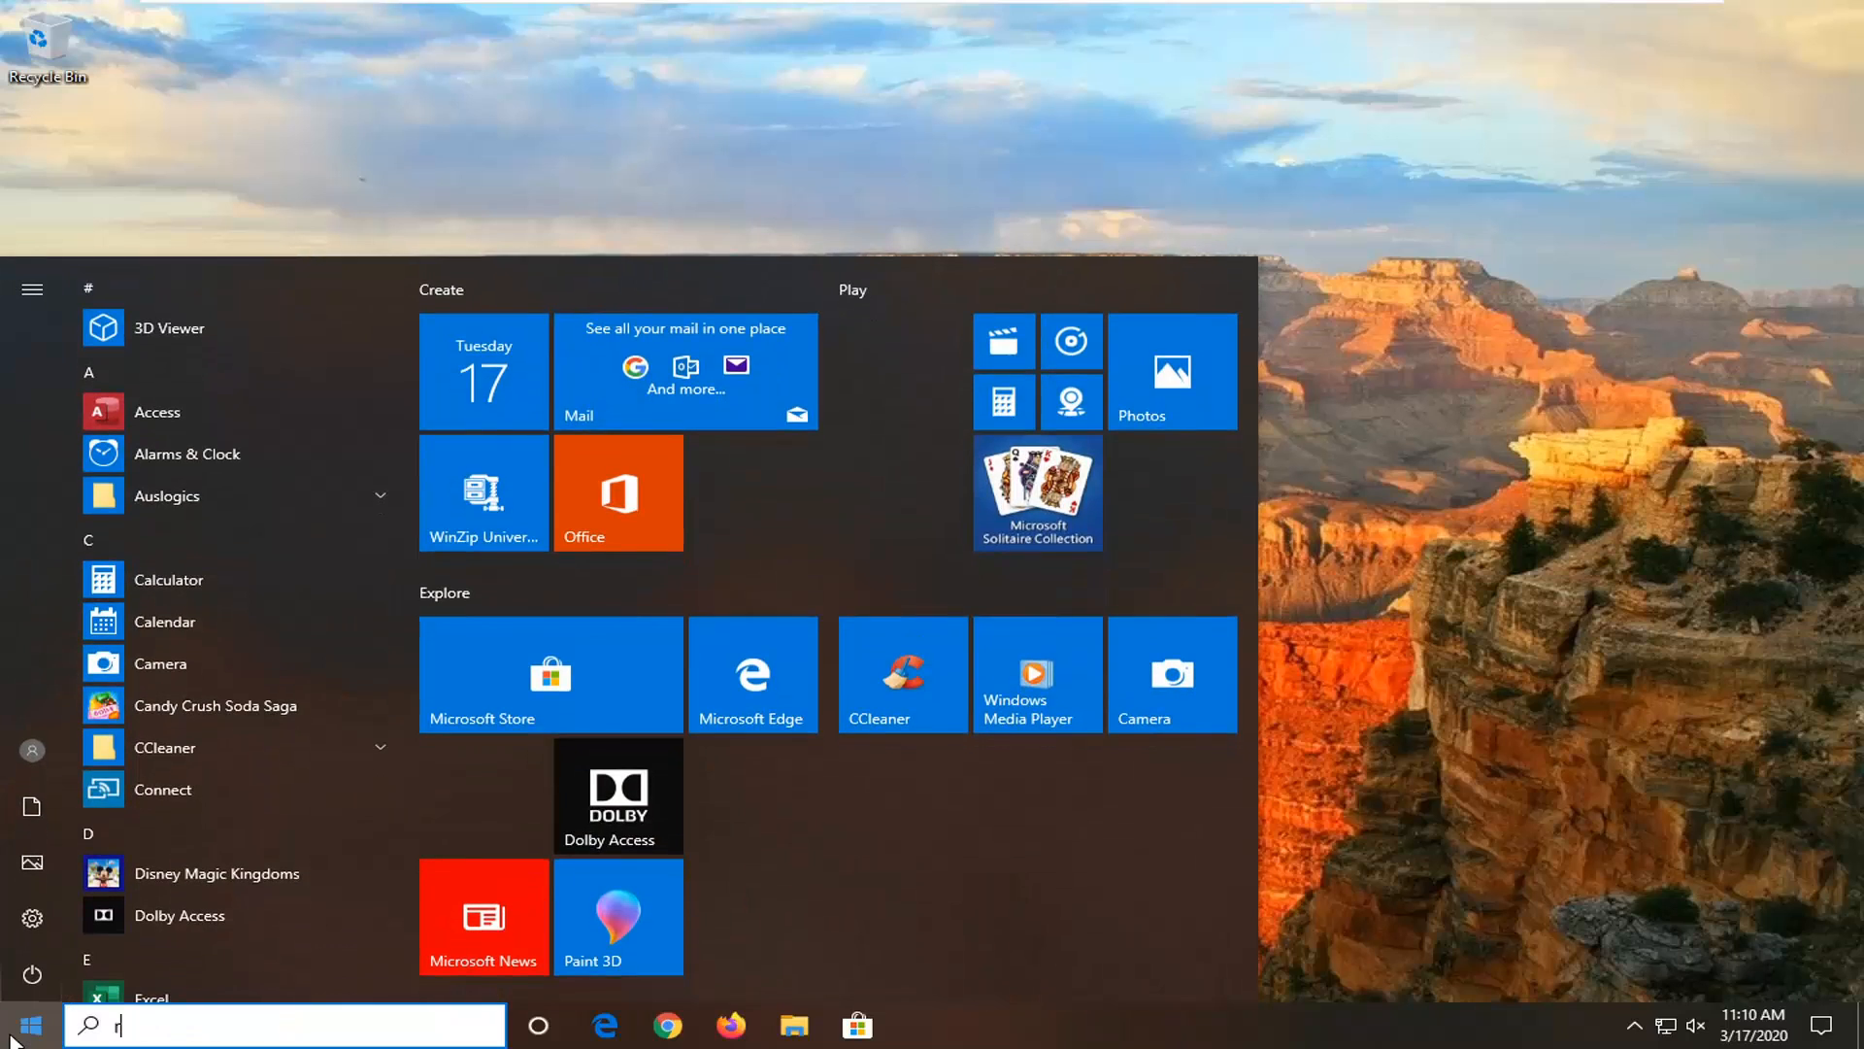
type("egedit")
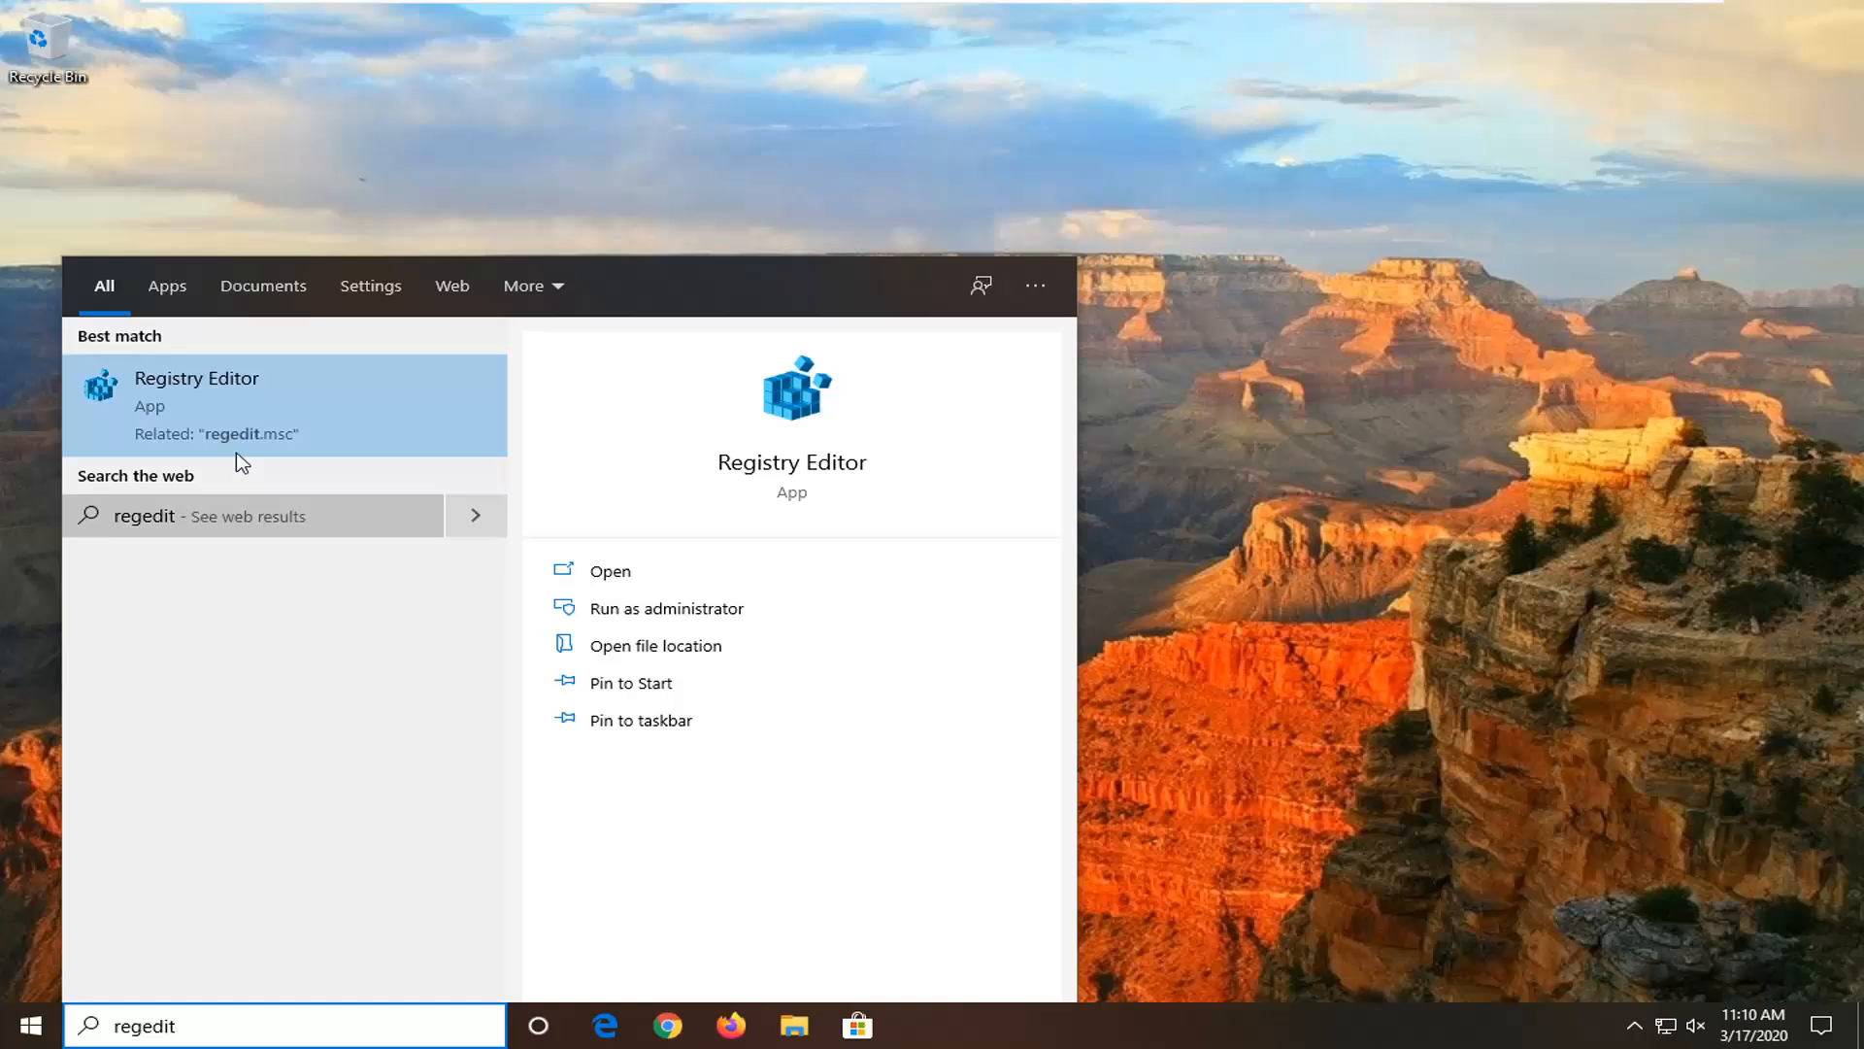
mouse_move(213, 408)
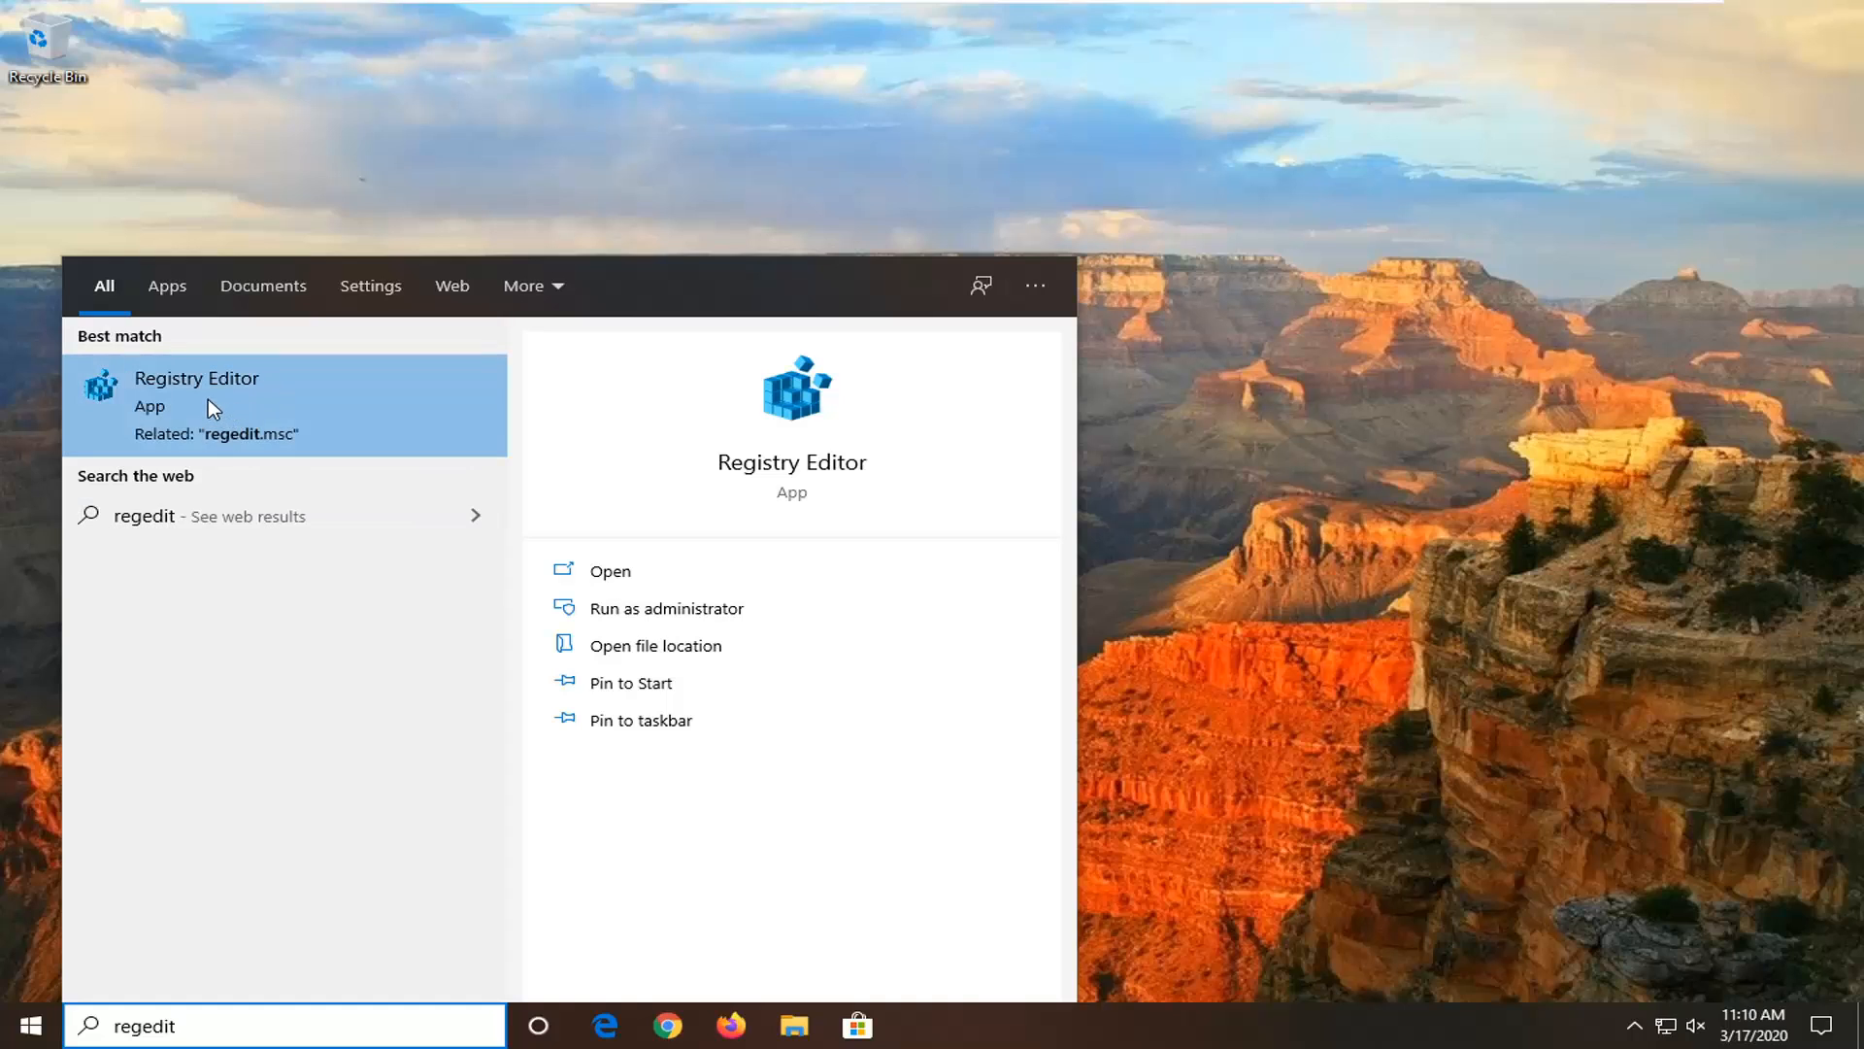
right_click(214, 408)
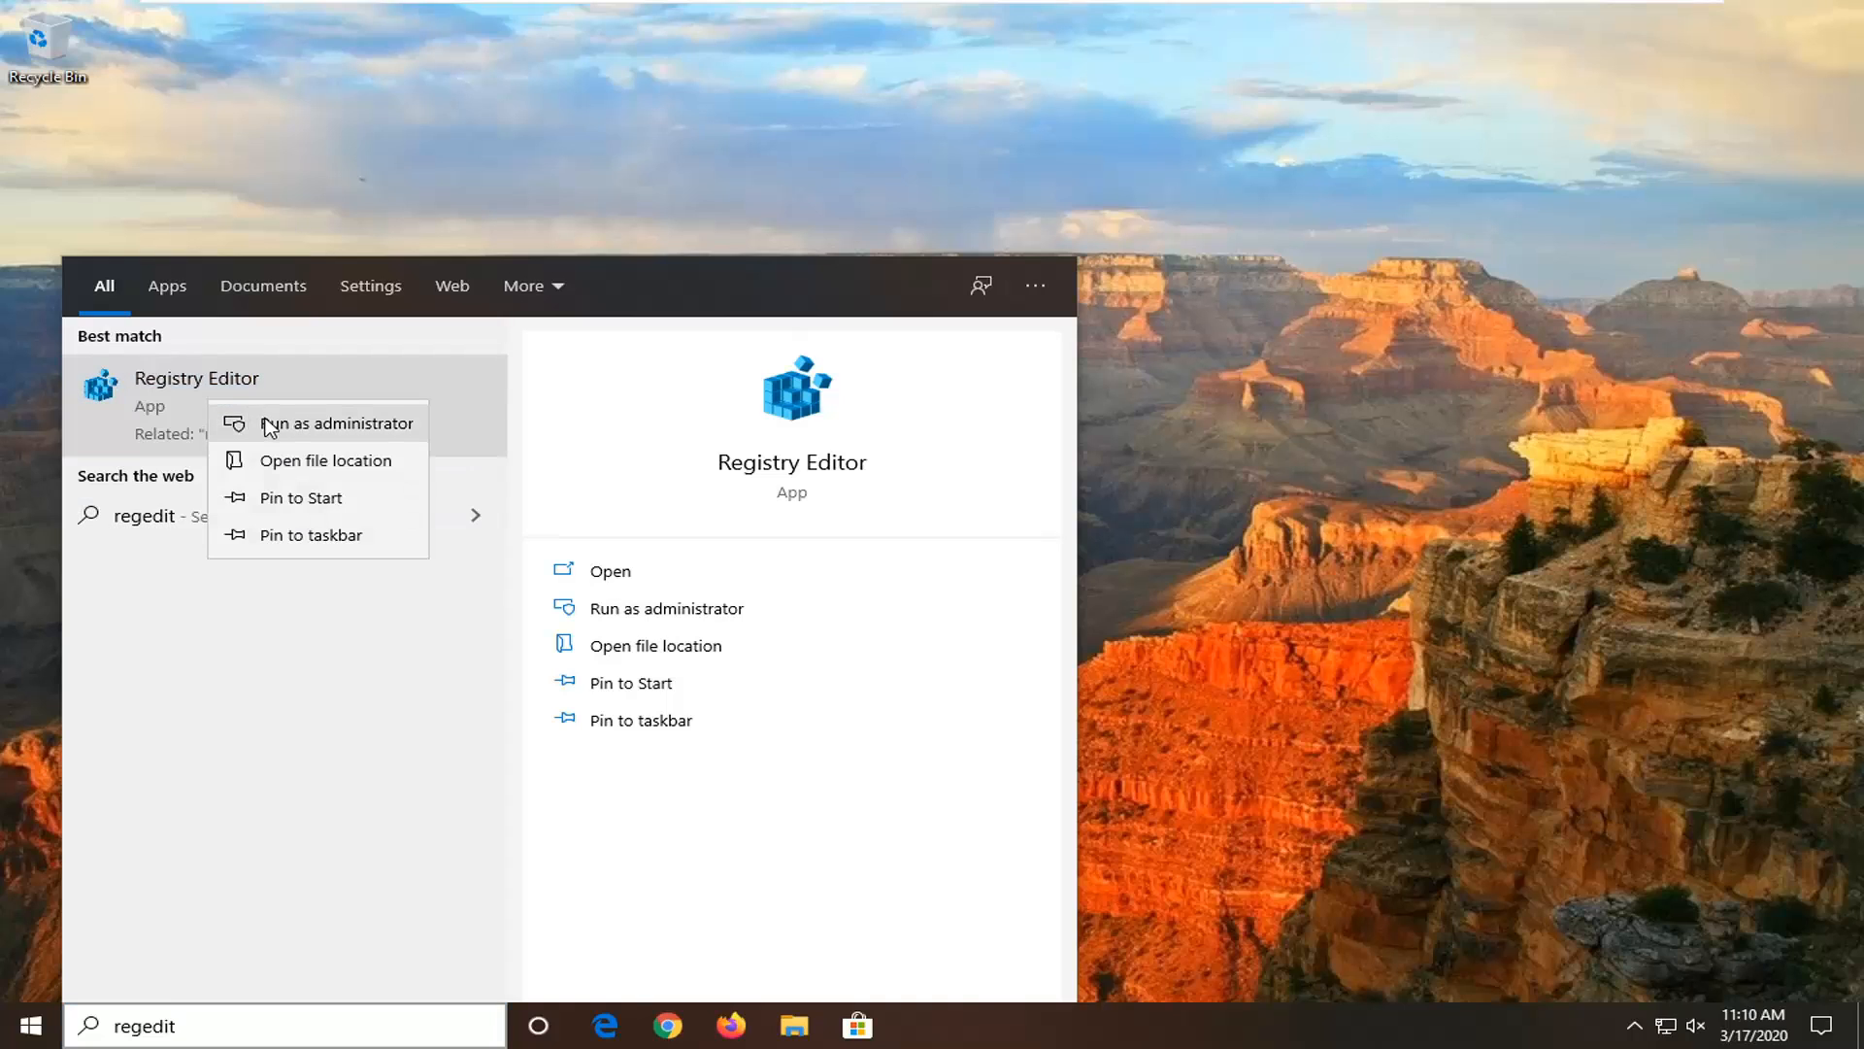
left_click(338, 423)
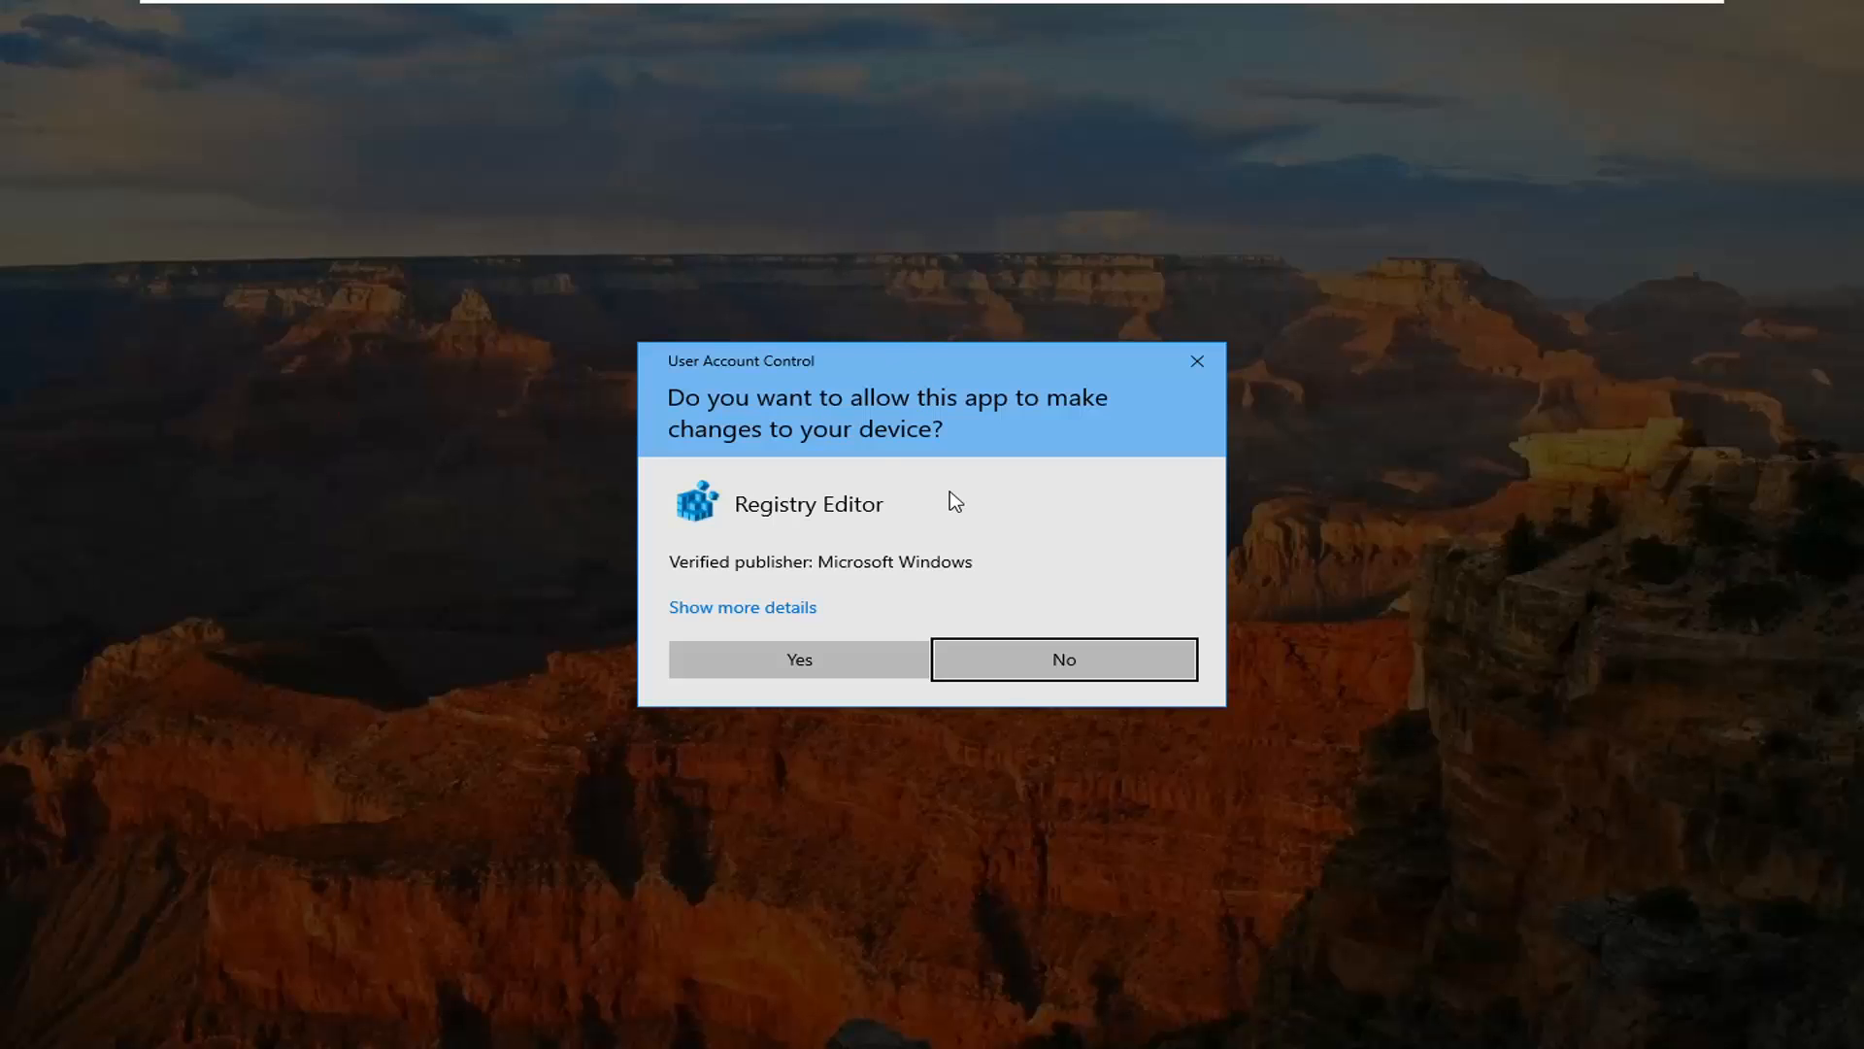
mouse_move(812, 693)
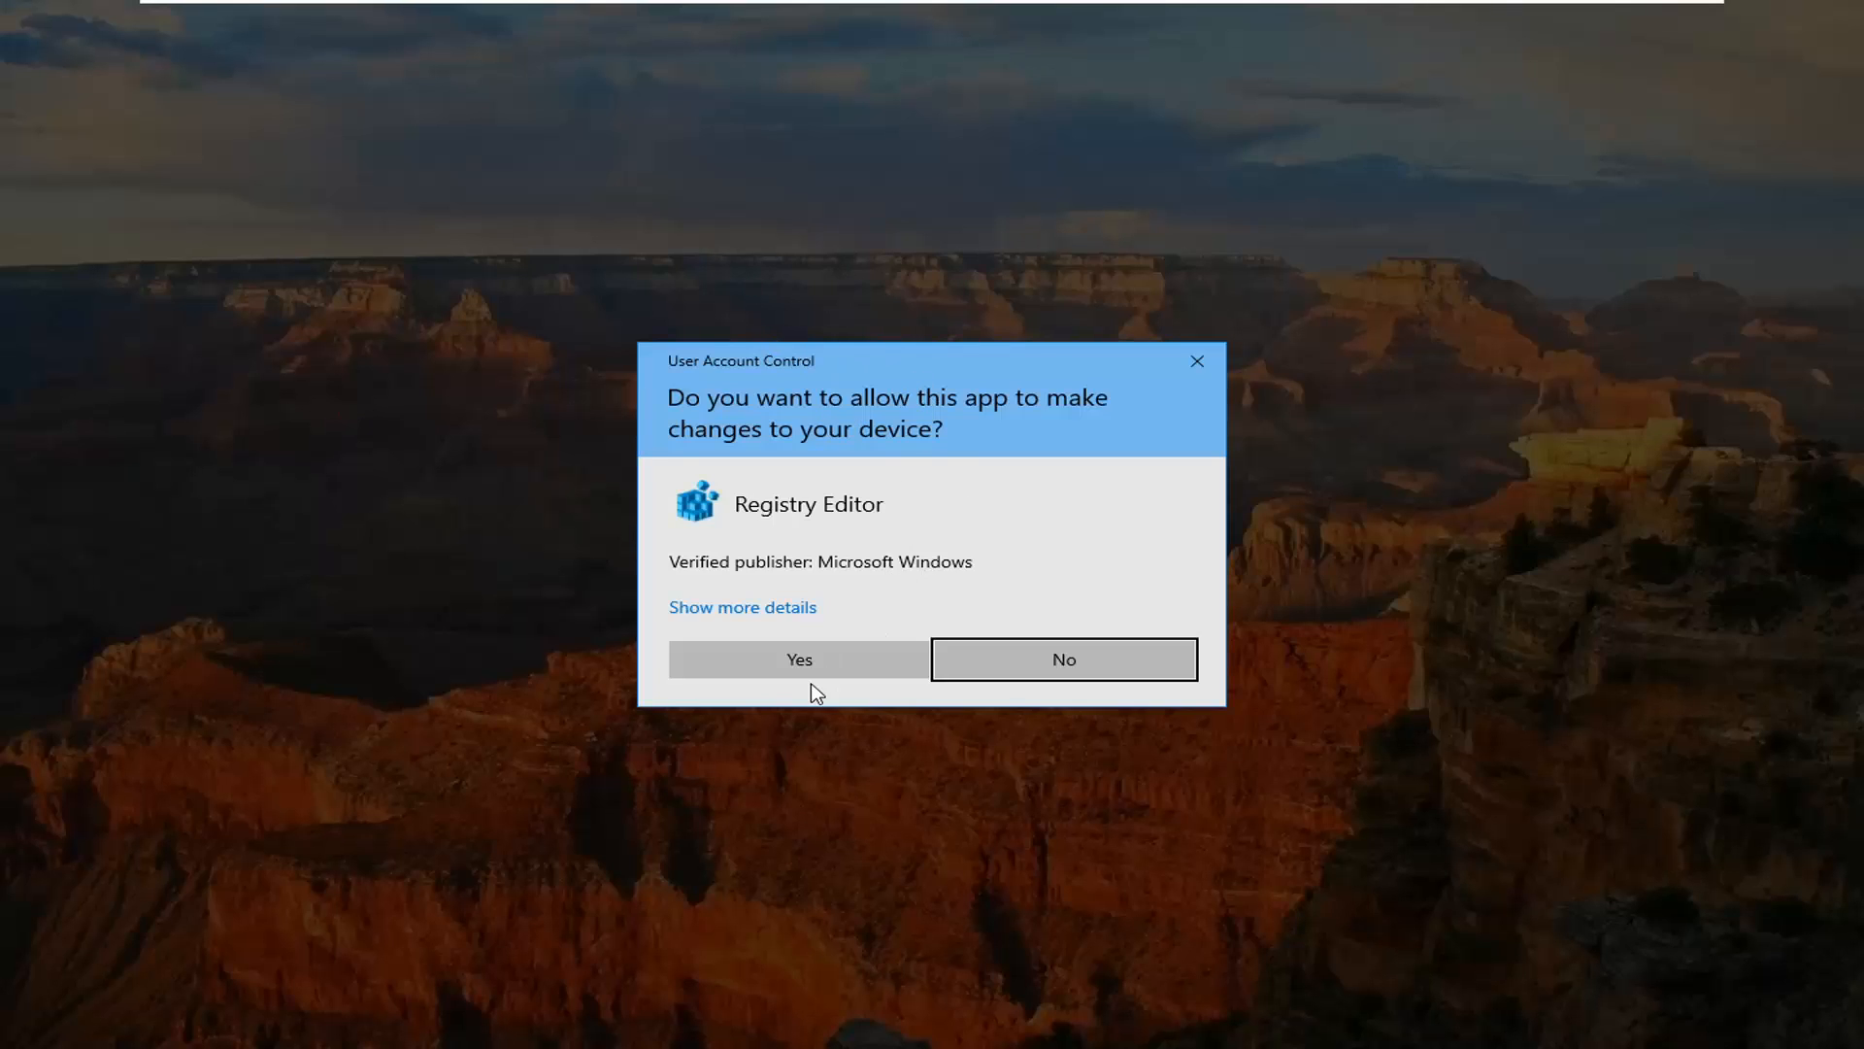
left_click(799, 660)
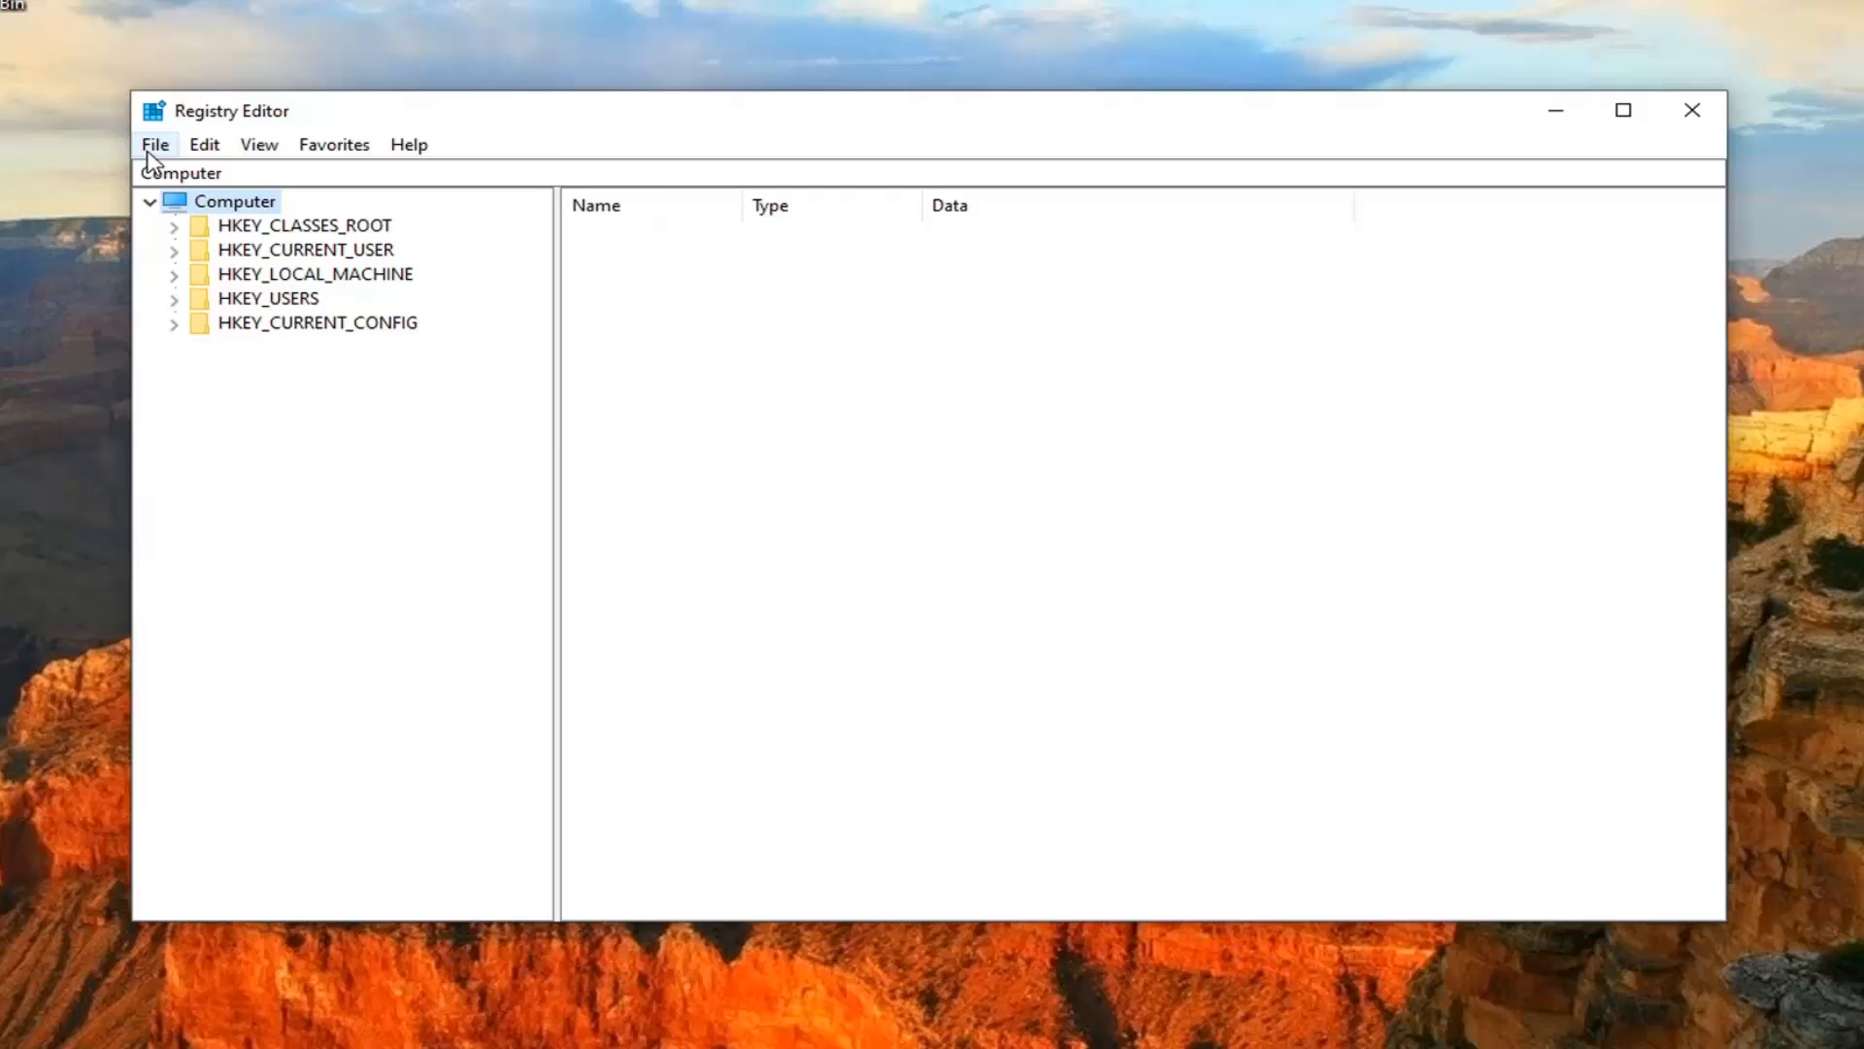
left_click(223, 200)
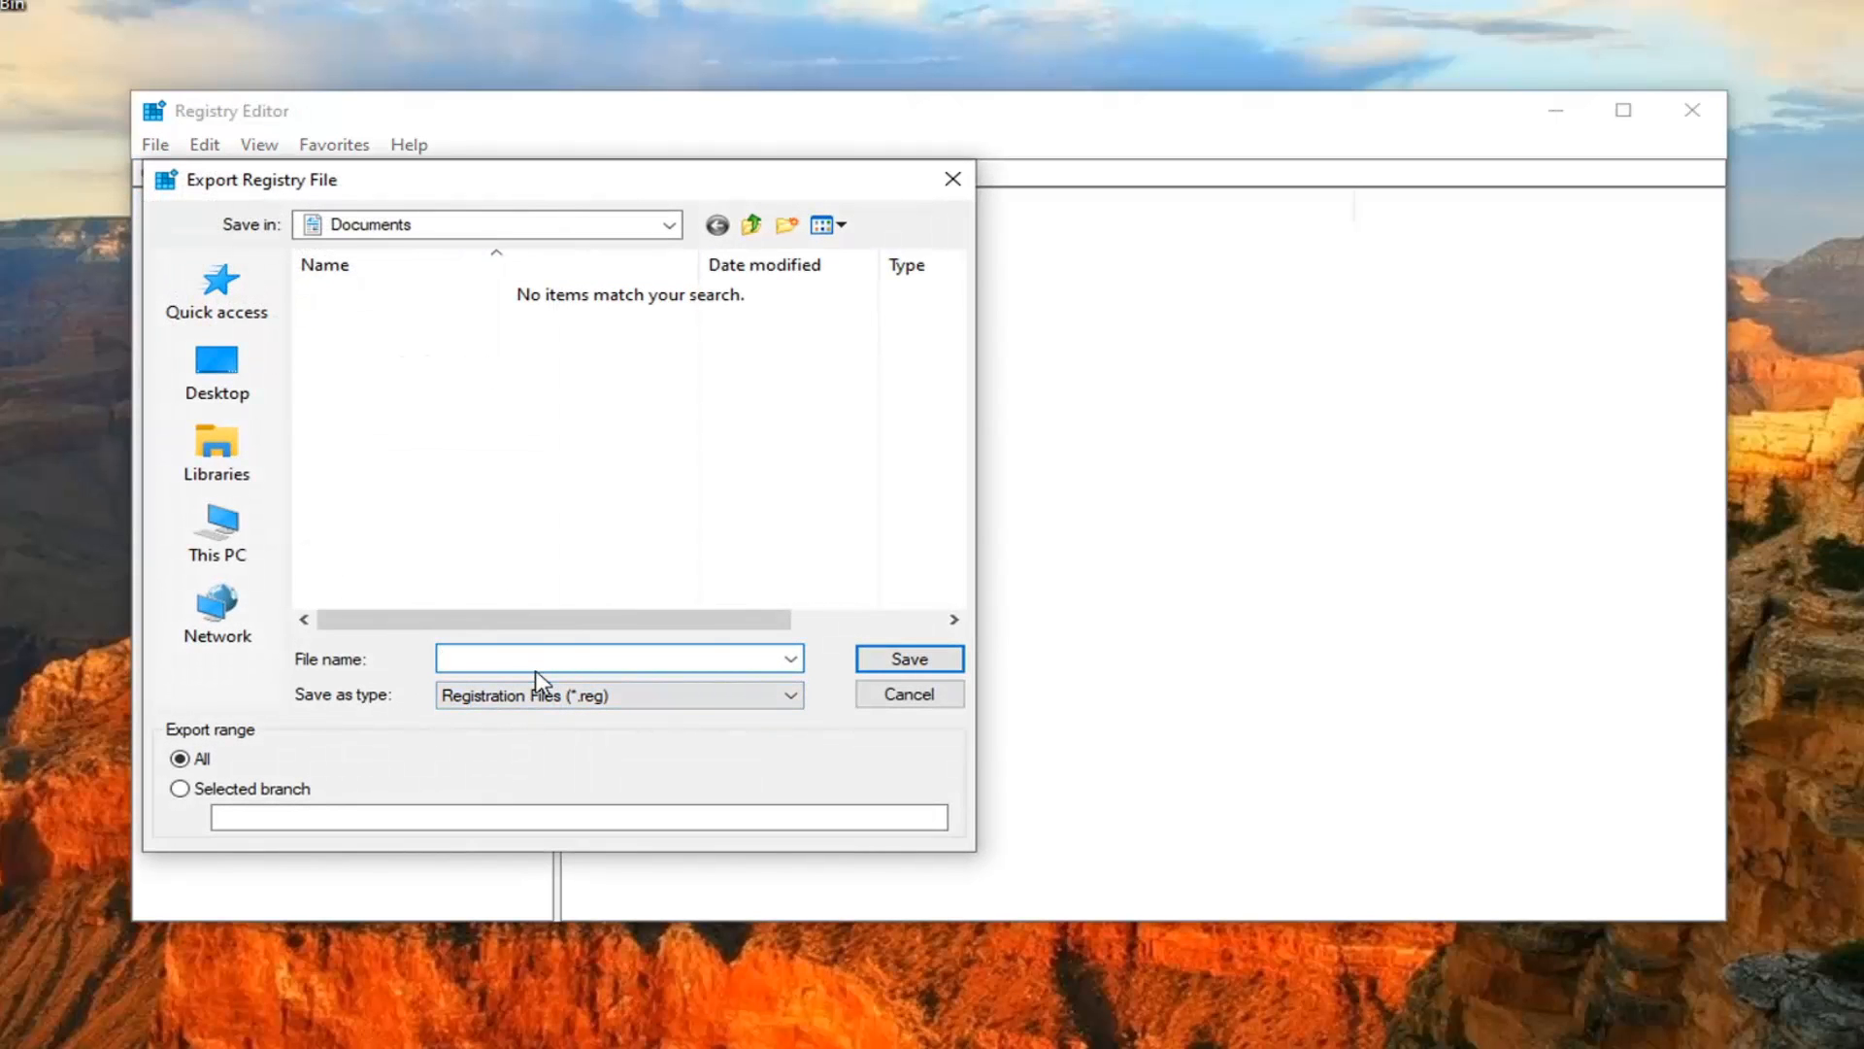
left_click(598, 658)
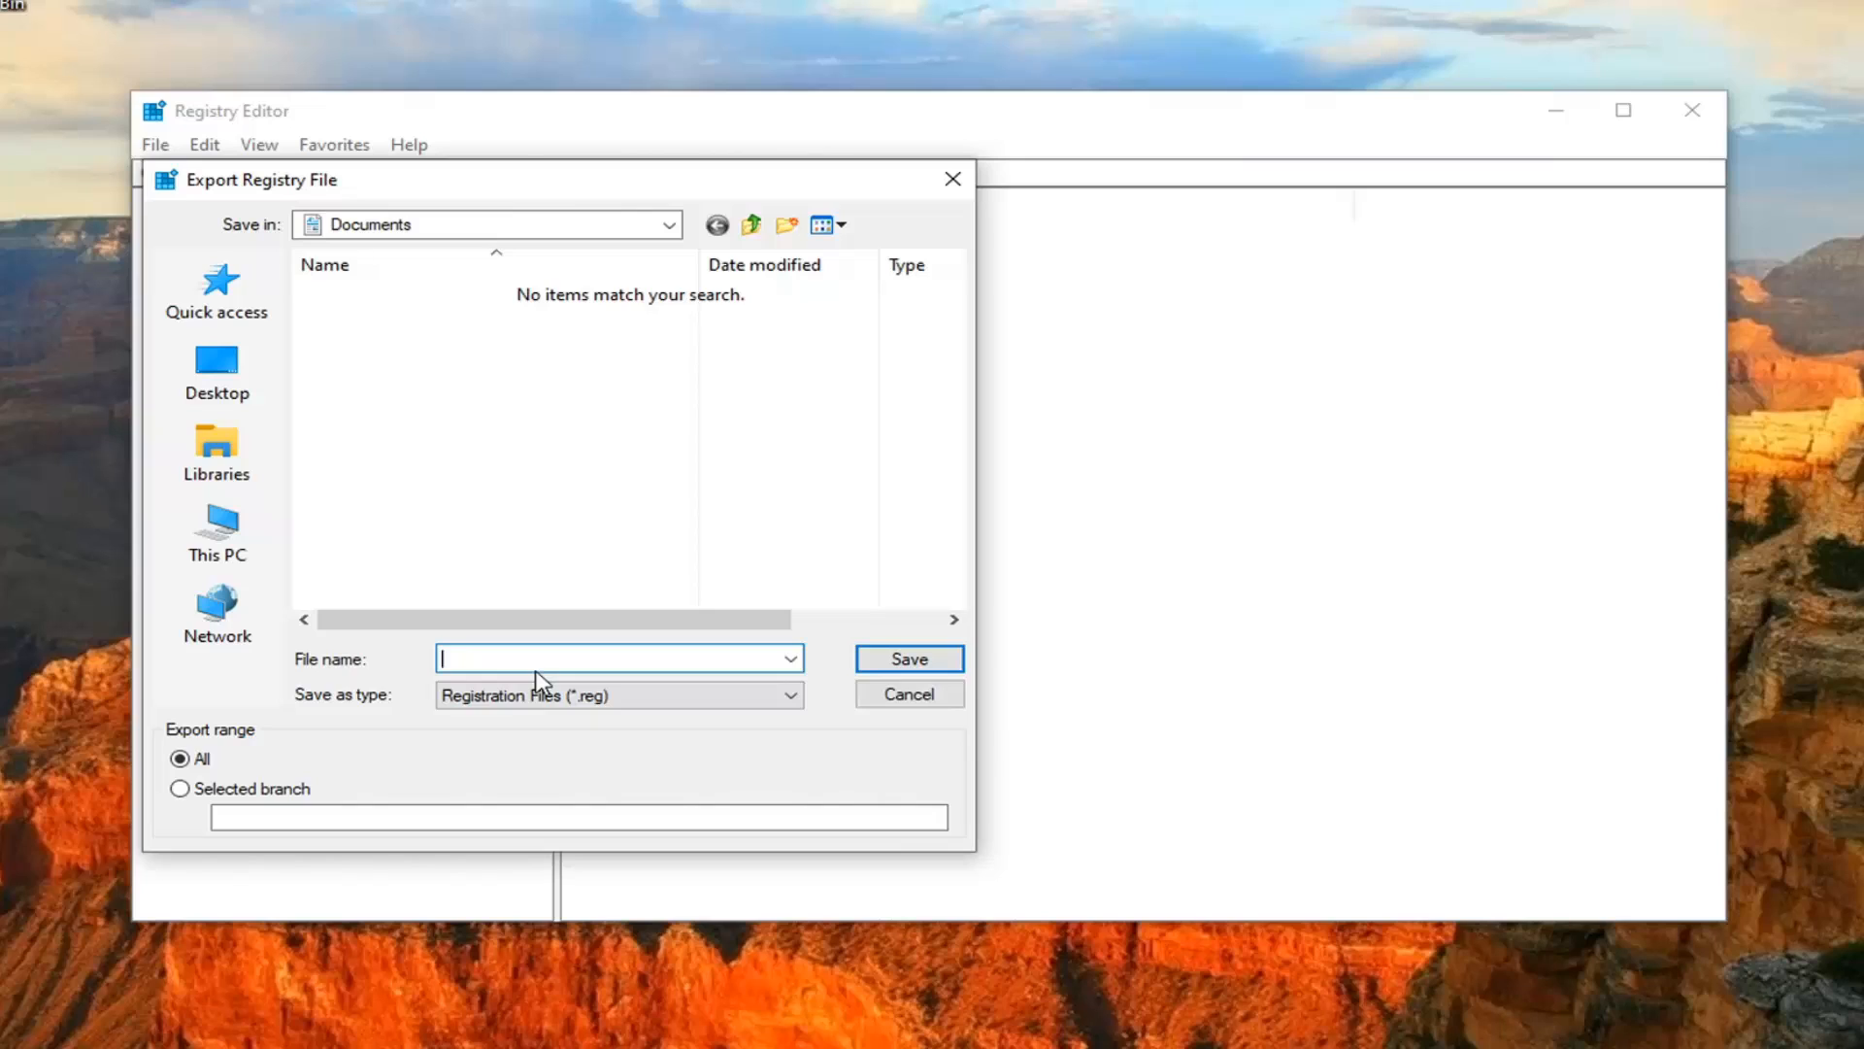
mouse_move(204, 742)
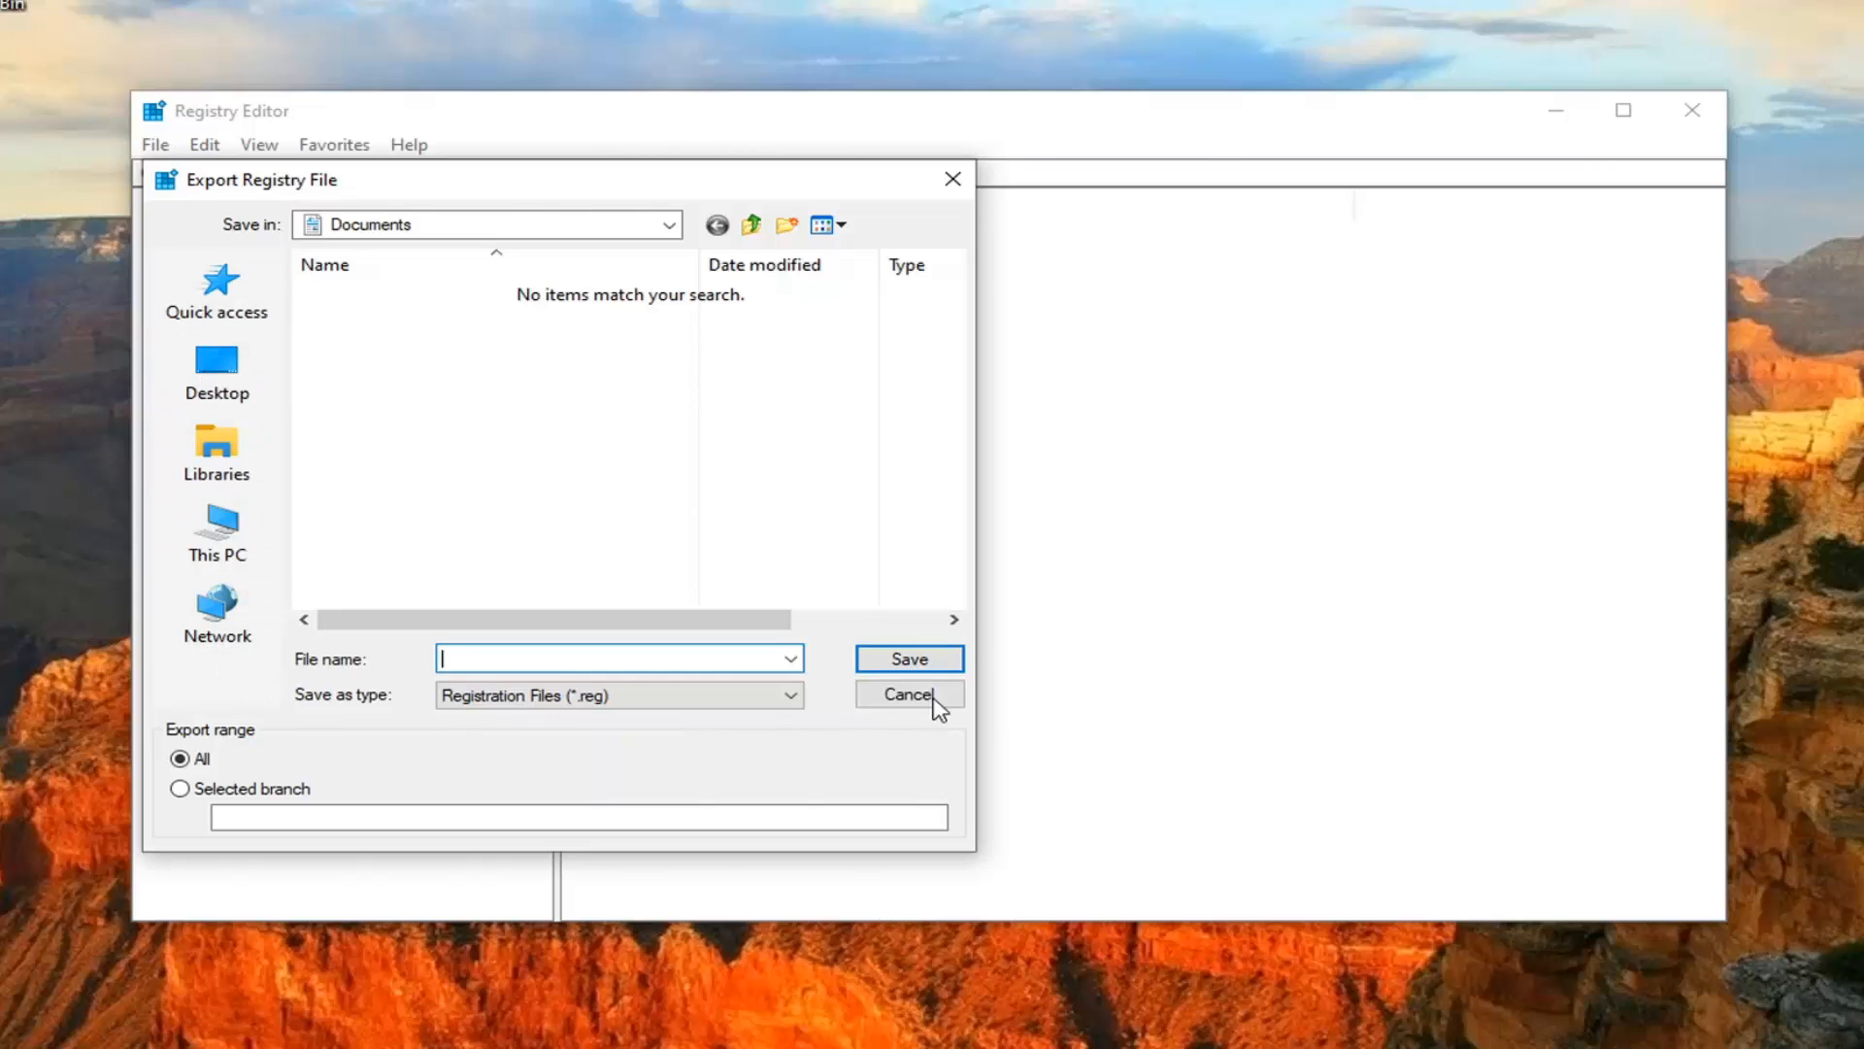
left_click(909, 693)
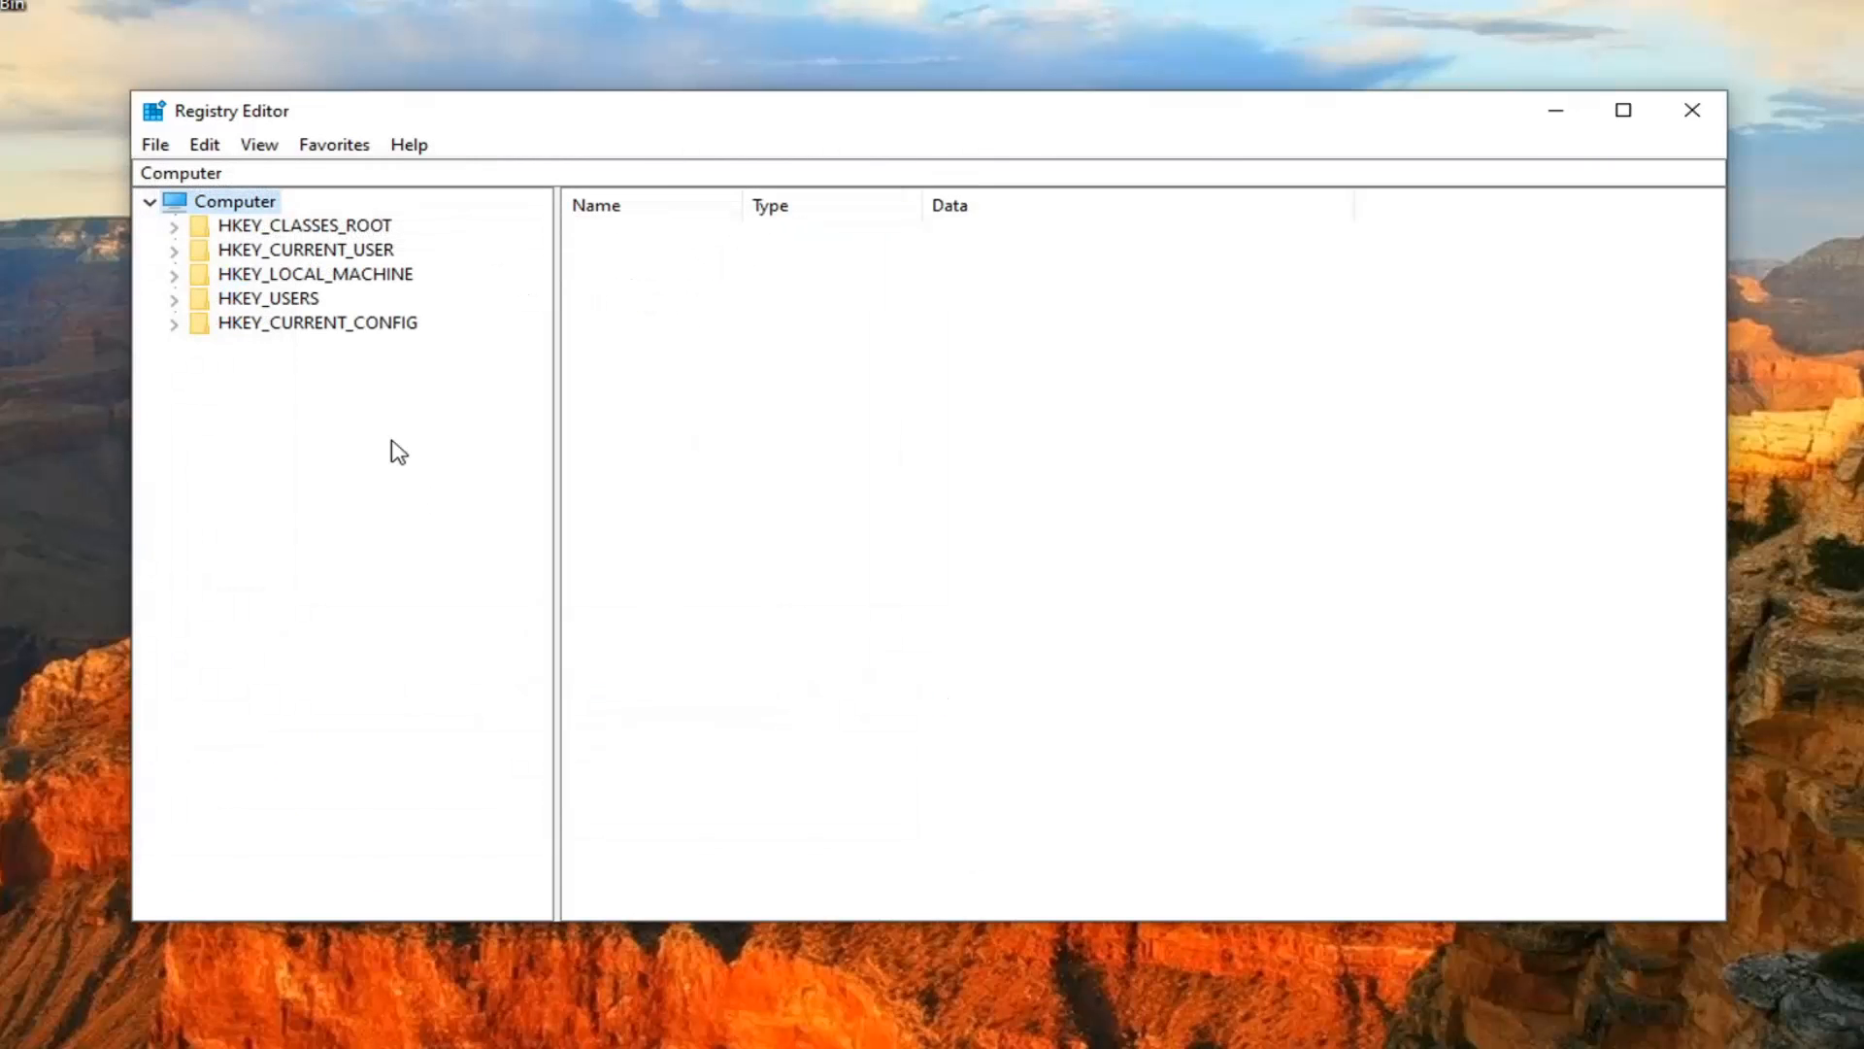
left_click(155, 143)
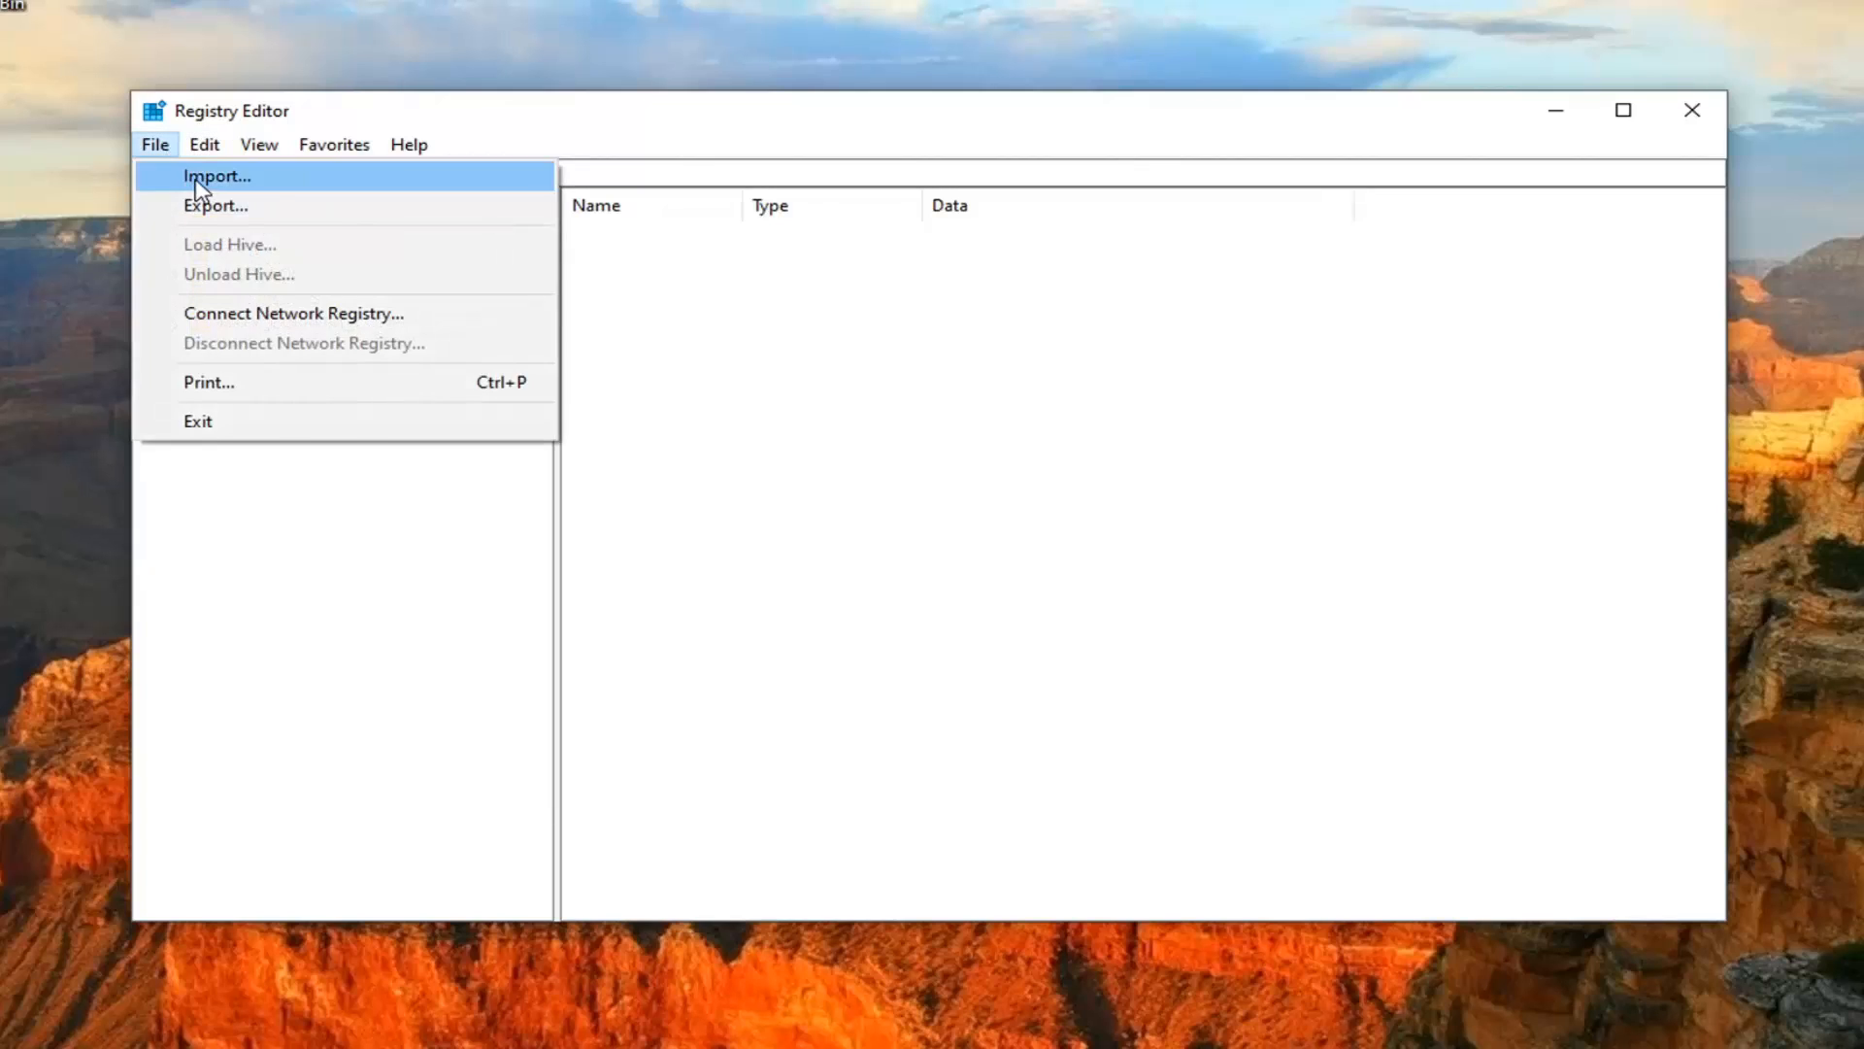
left_click(218, 175)
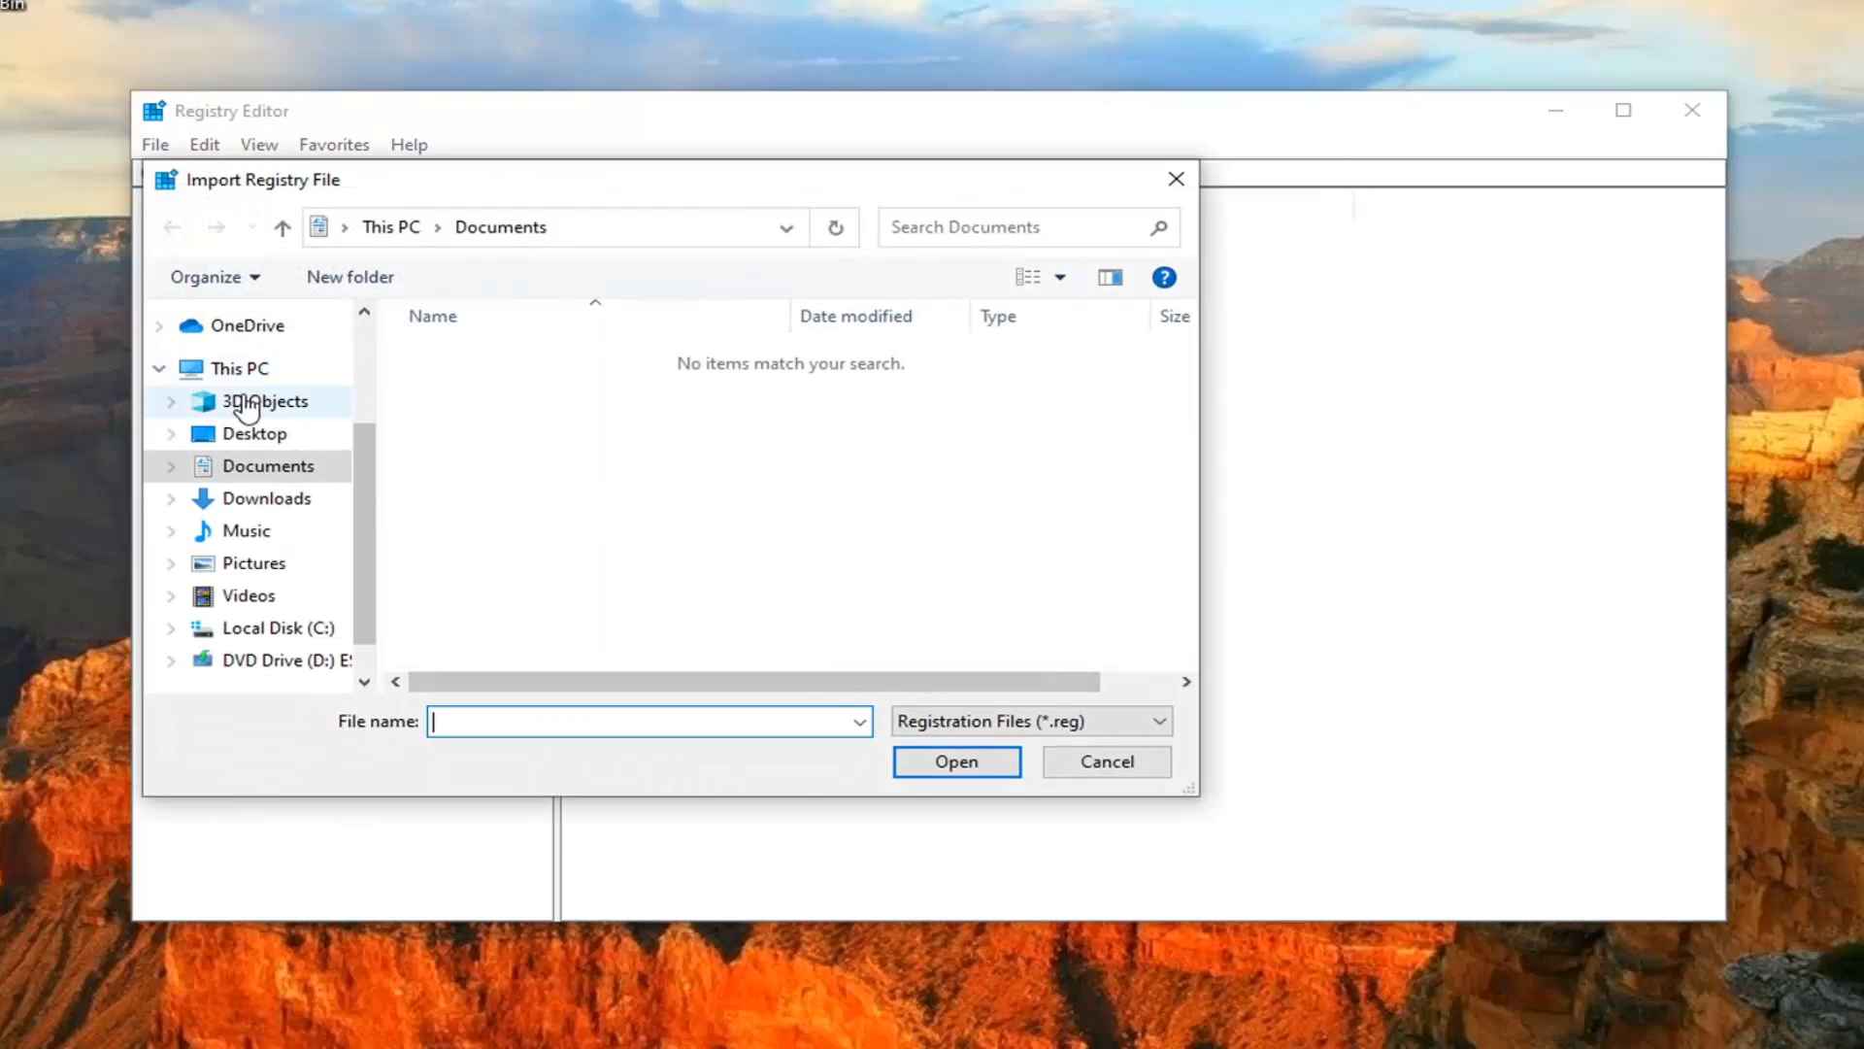
left_click(1107, 761)
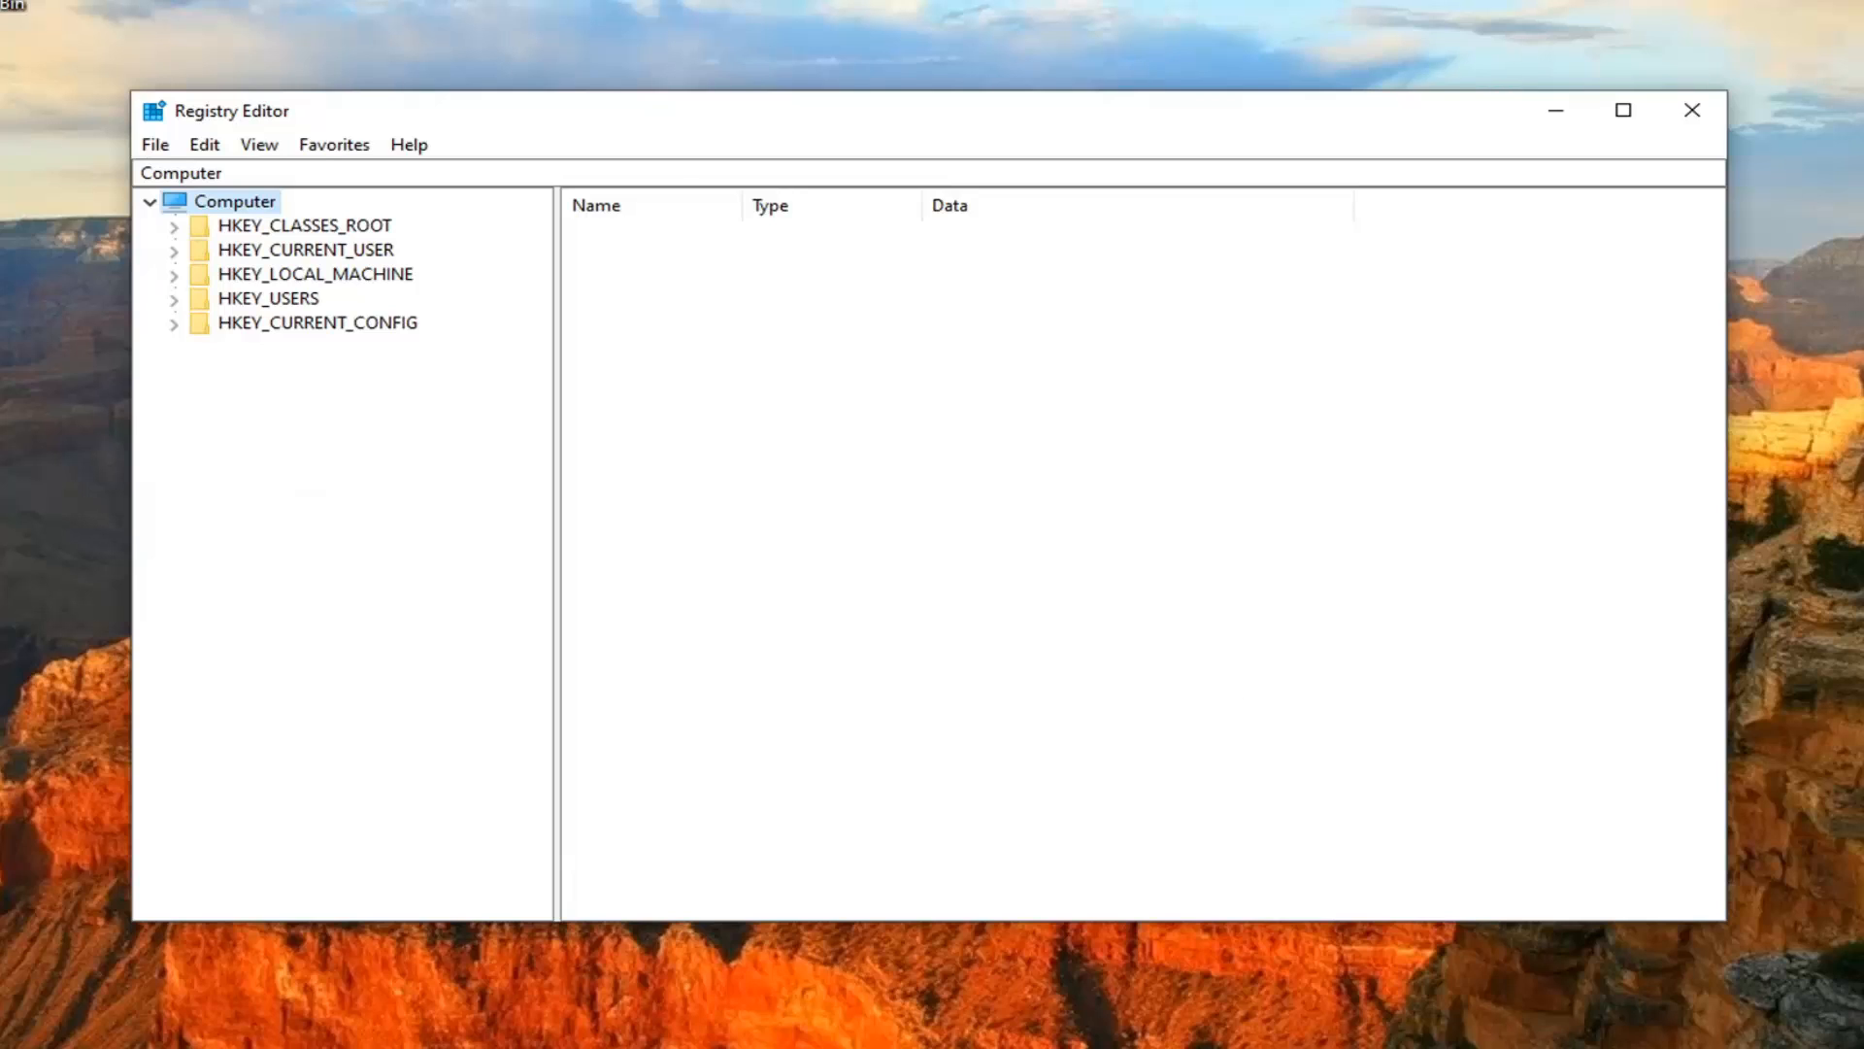
mouse_move(989, 419)
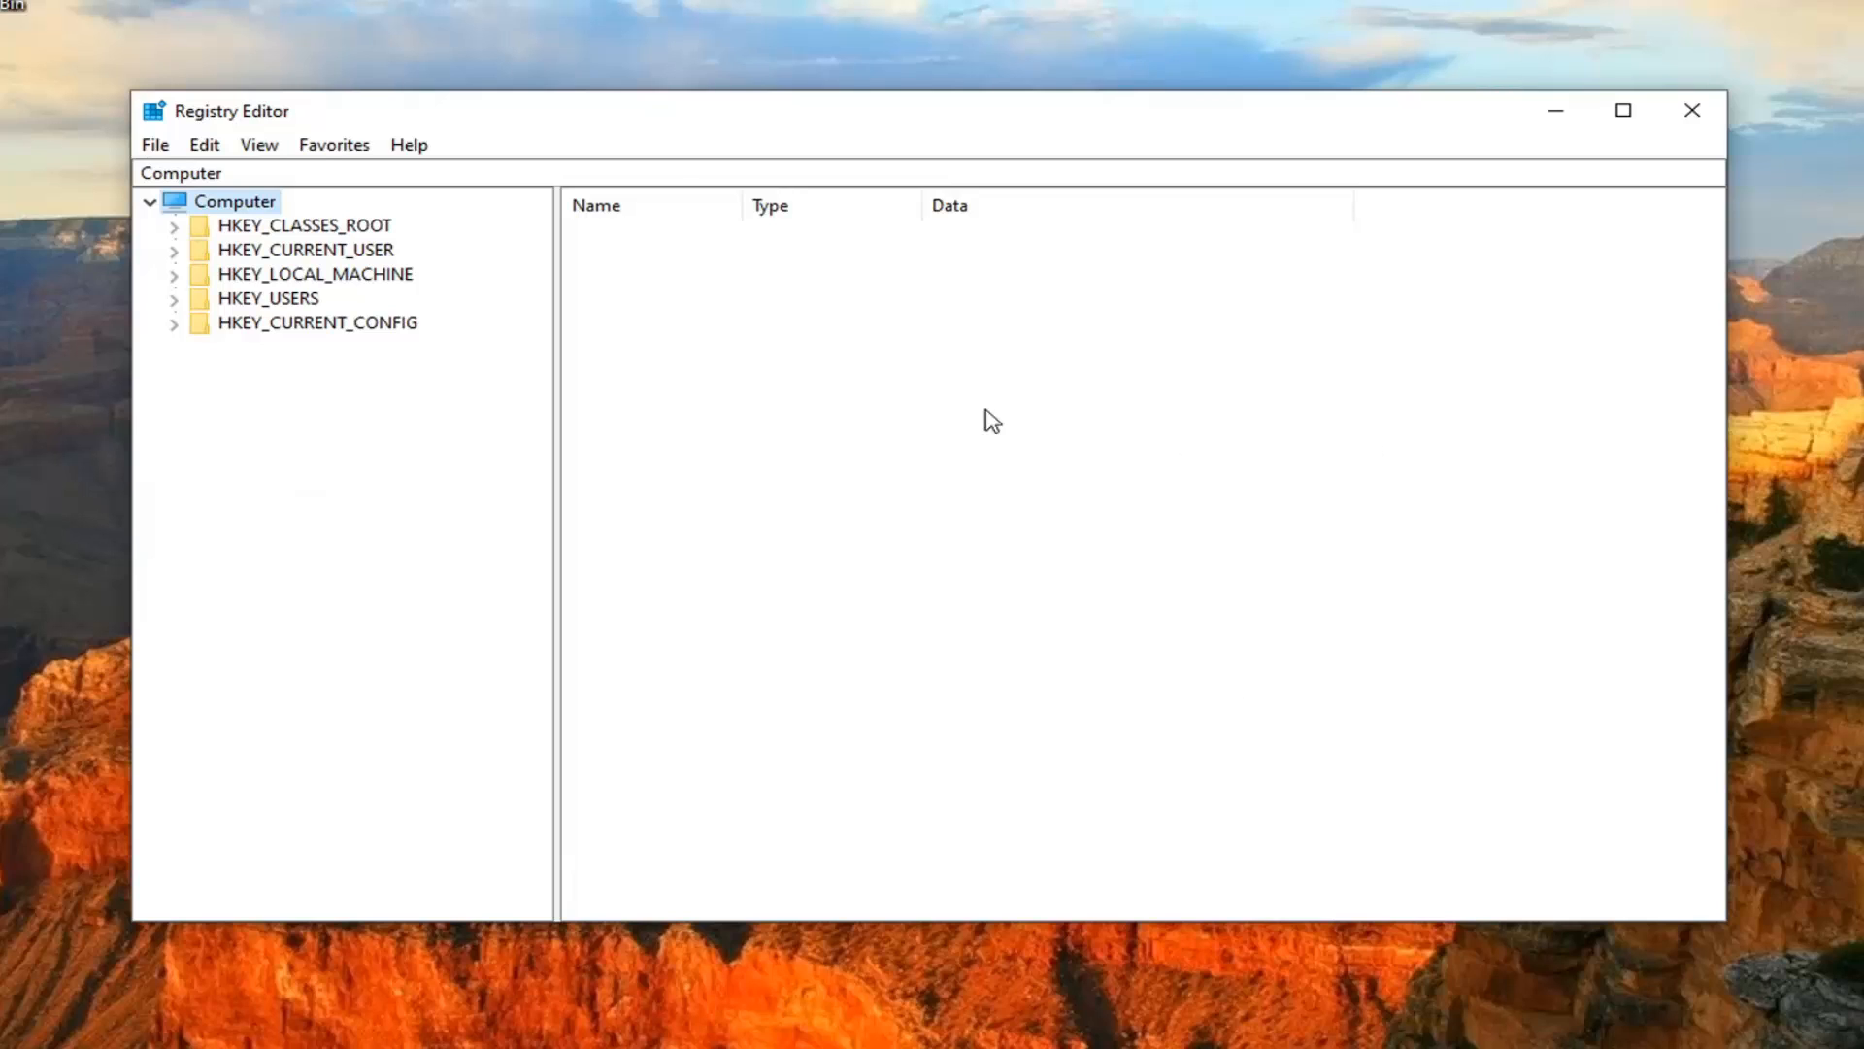
mouse_move(309, 291)
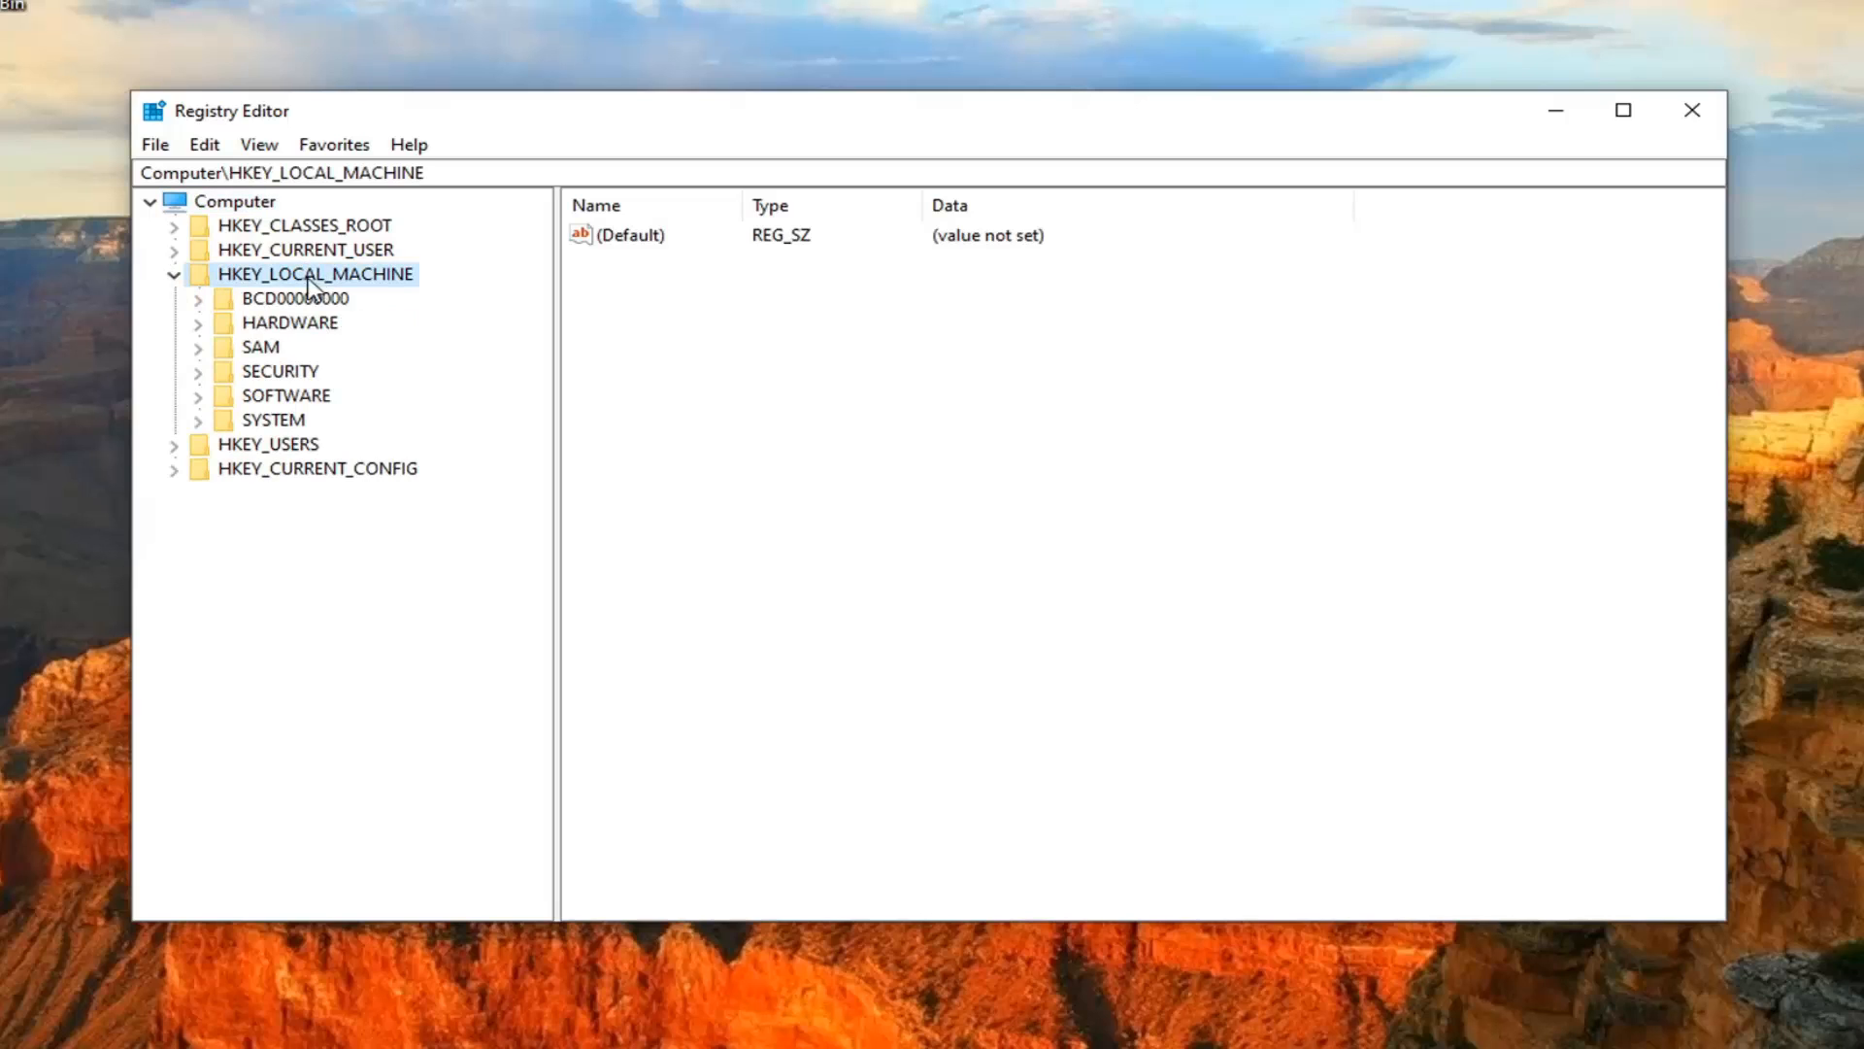
Navigate to HKLM\SYSTEM\CurrentControlSet\Control and widen the Name column to show full value names
left_click(274, 420)
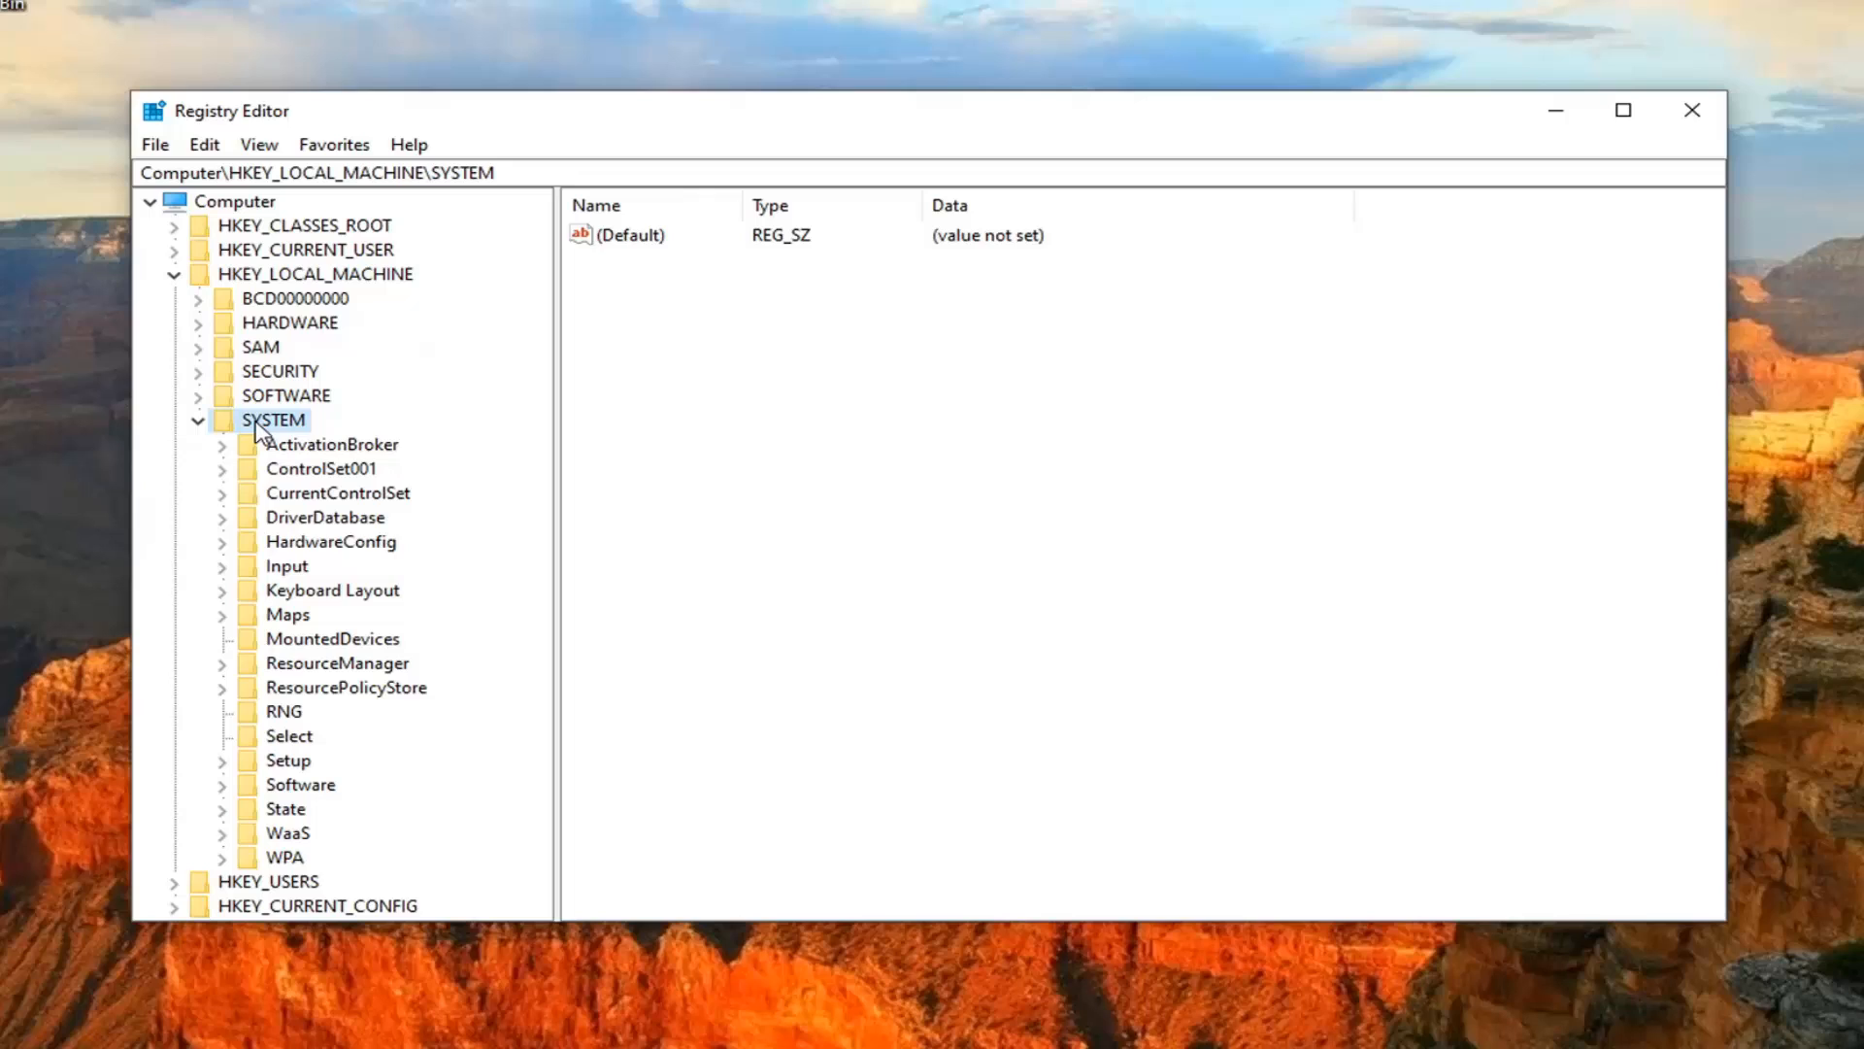
left_click(338, 493)
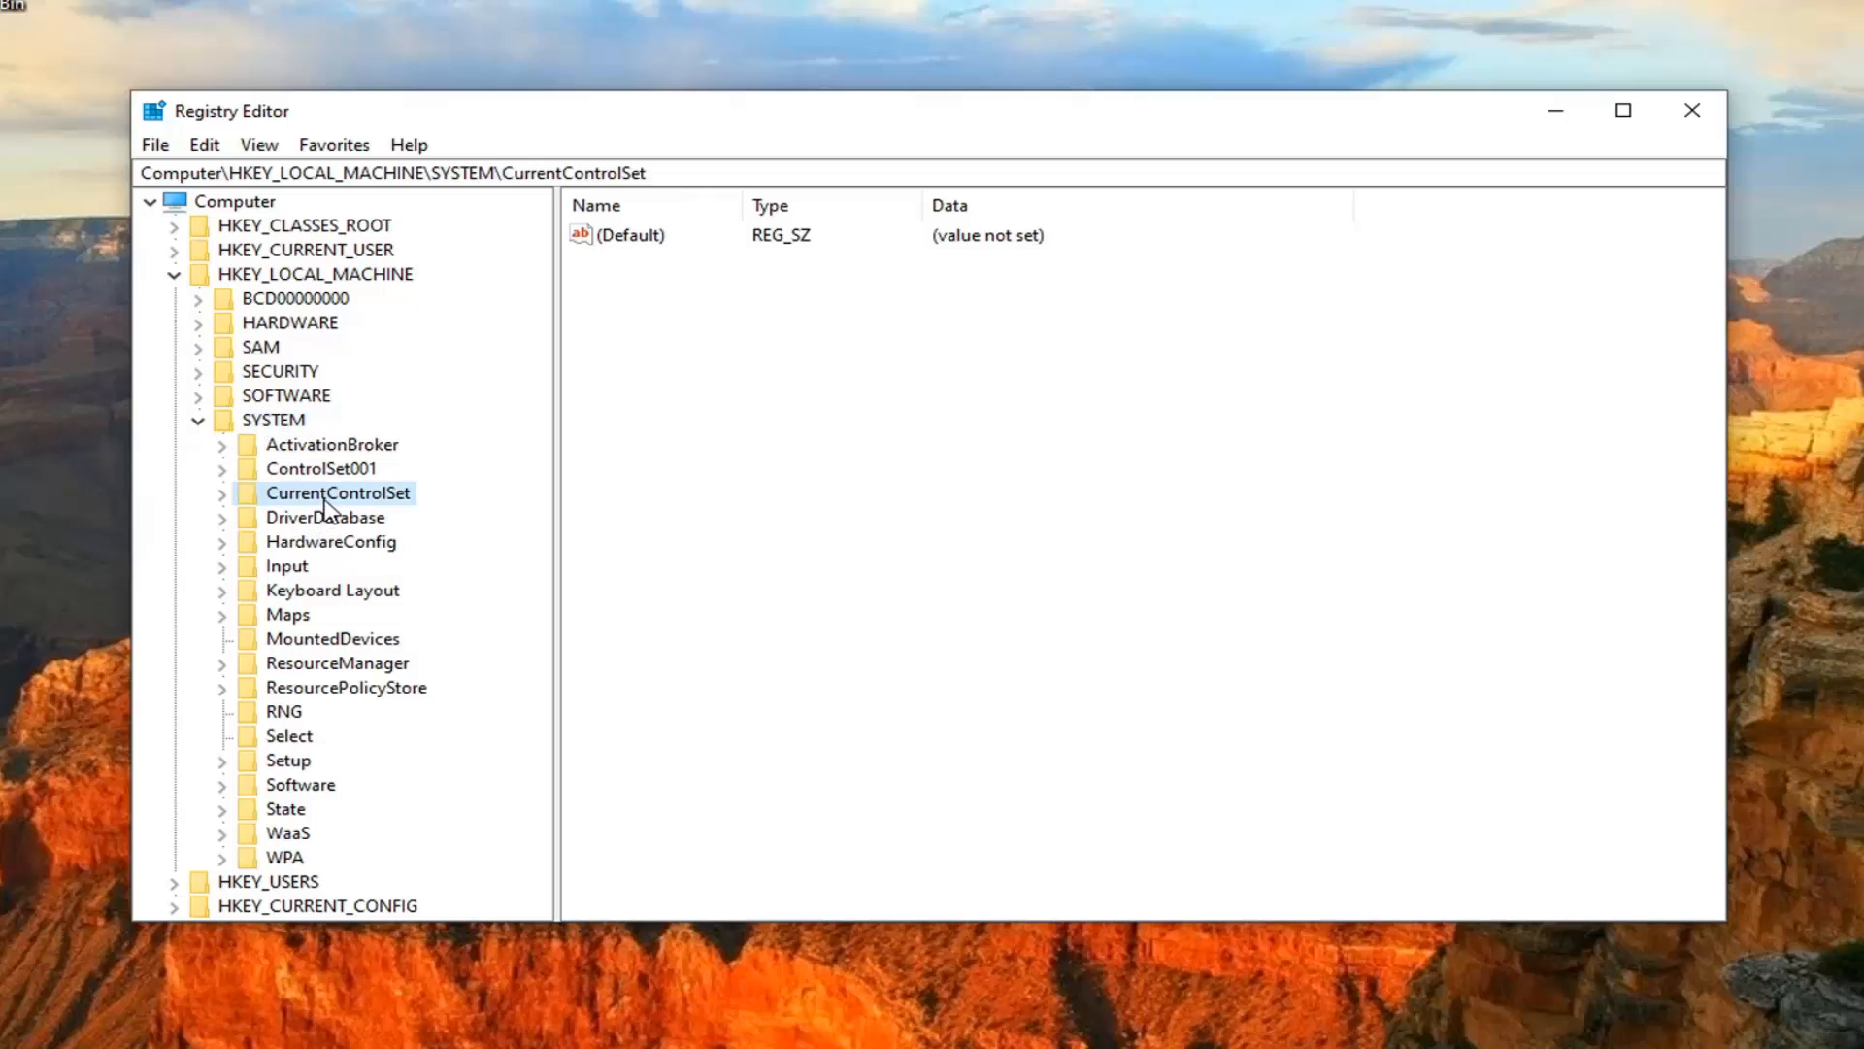
left_click(221, 494)
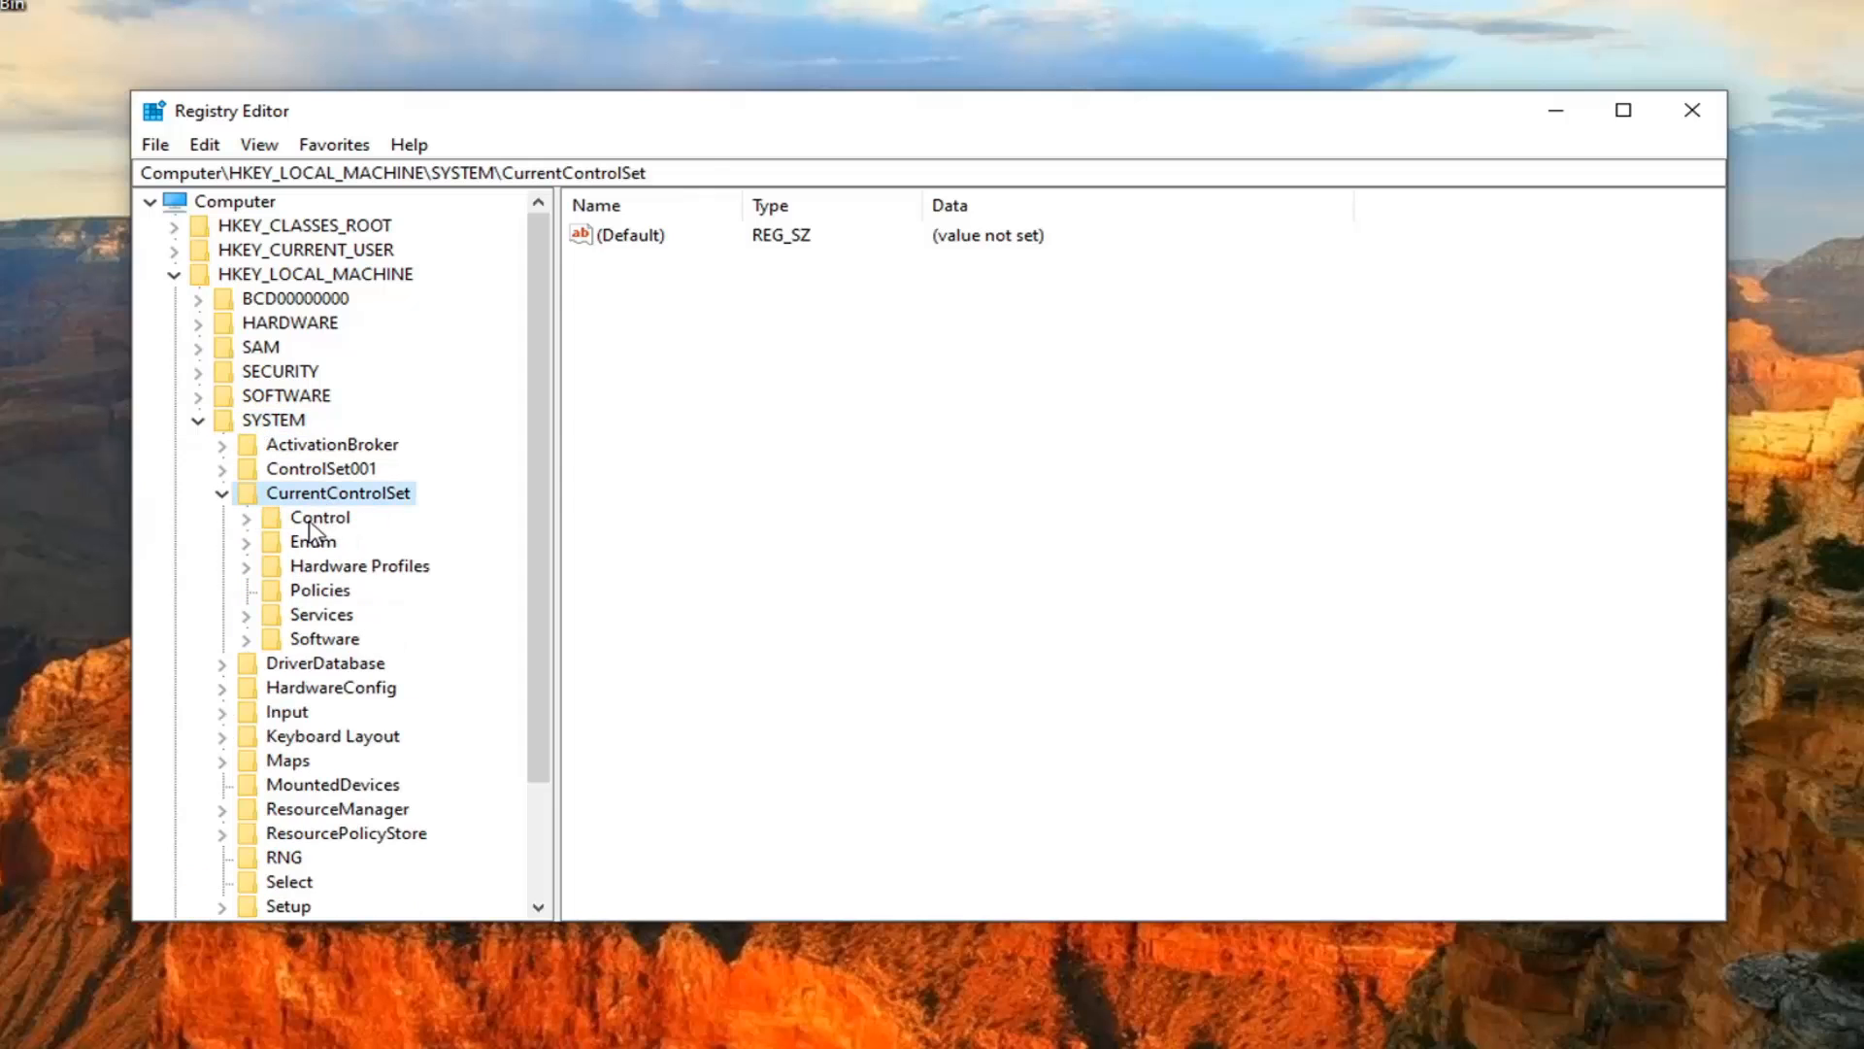
left_click(319, 516)
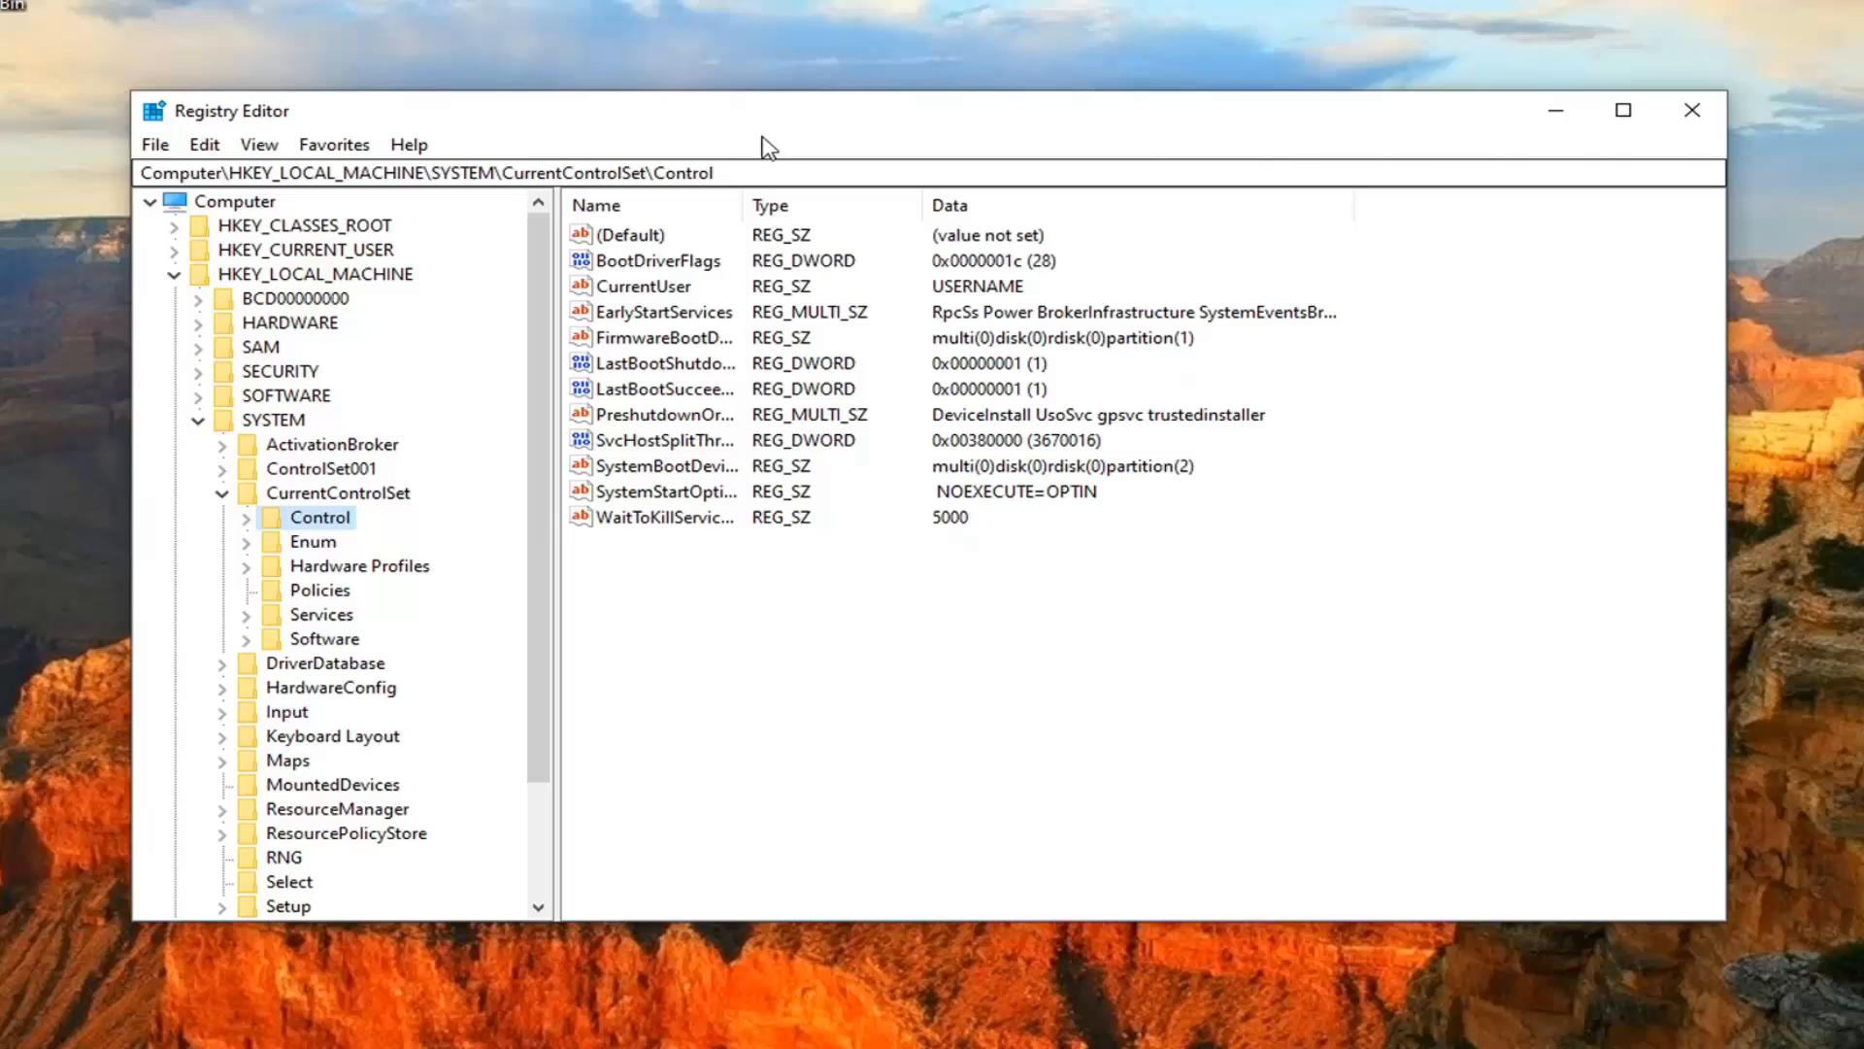
left_click_drag(744, 204, 827, 204)
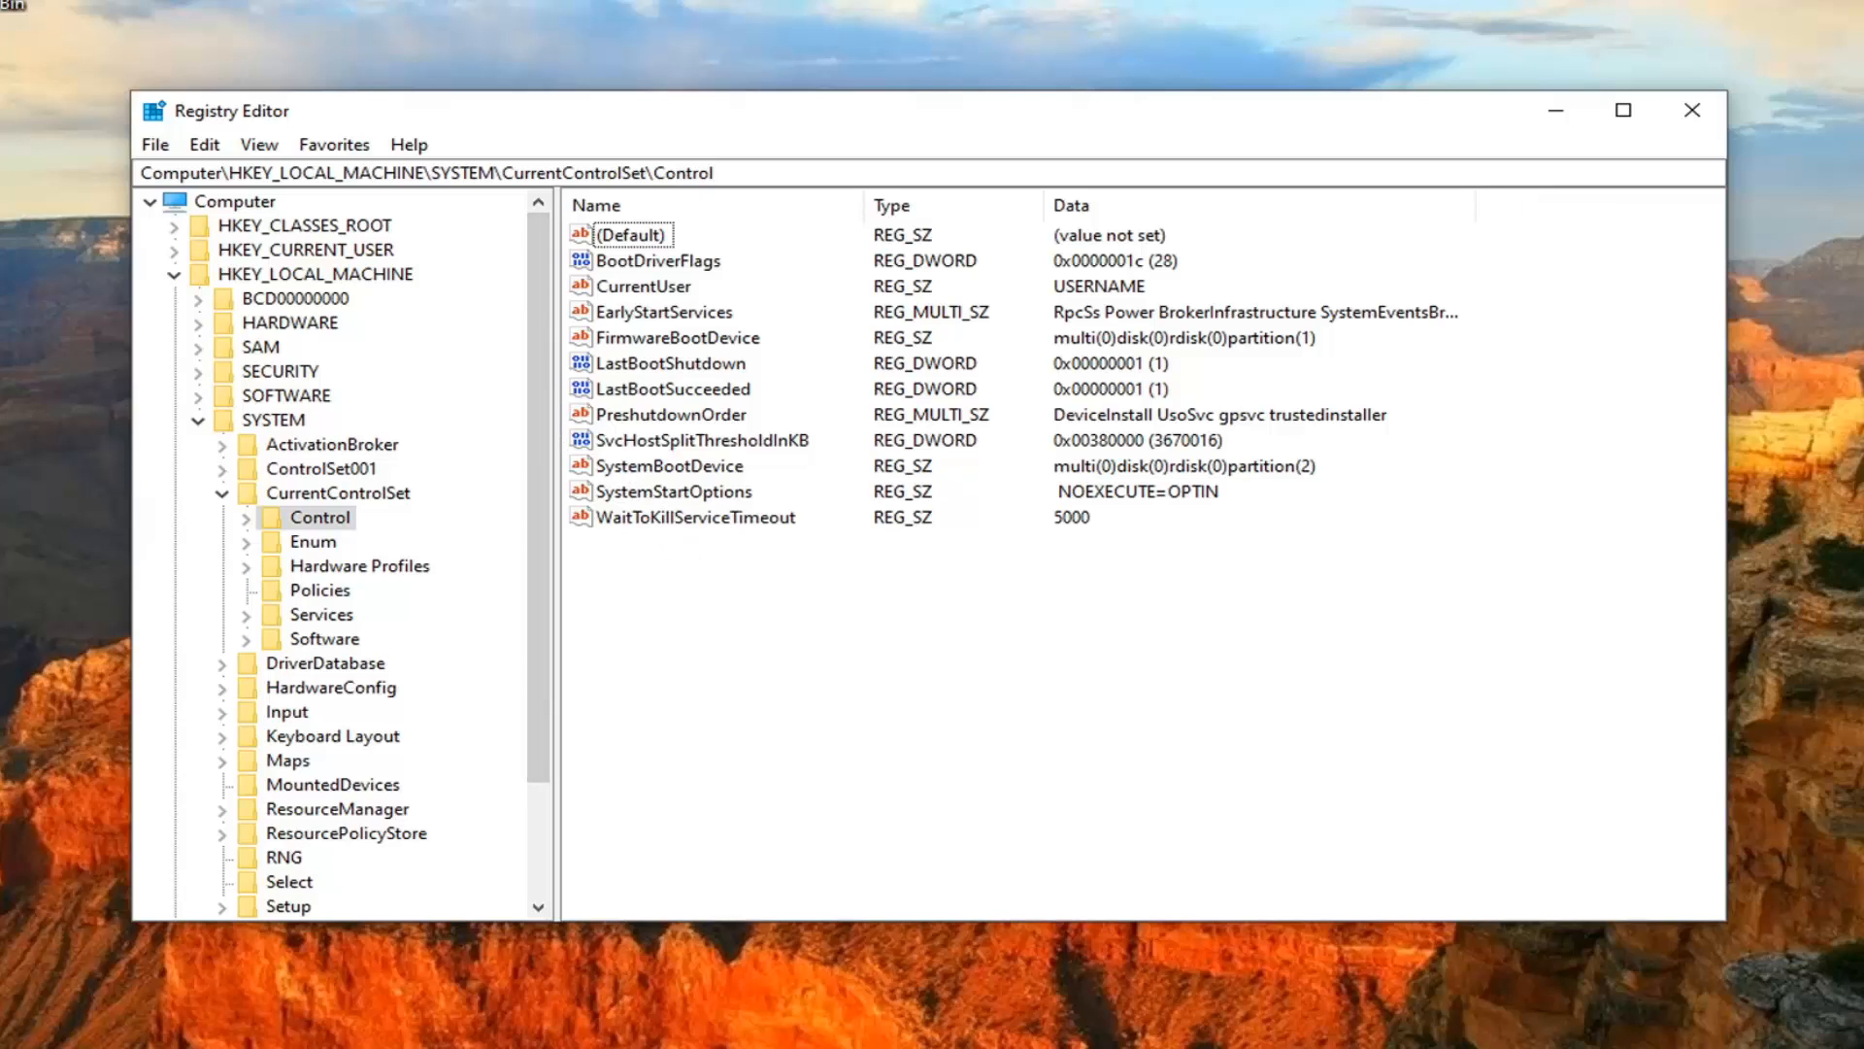
mouse_move(641, 454)
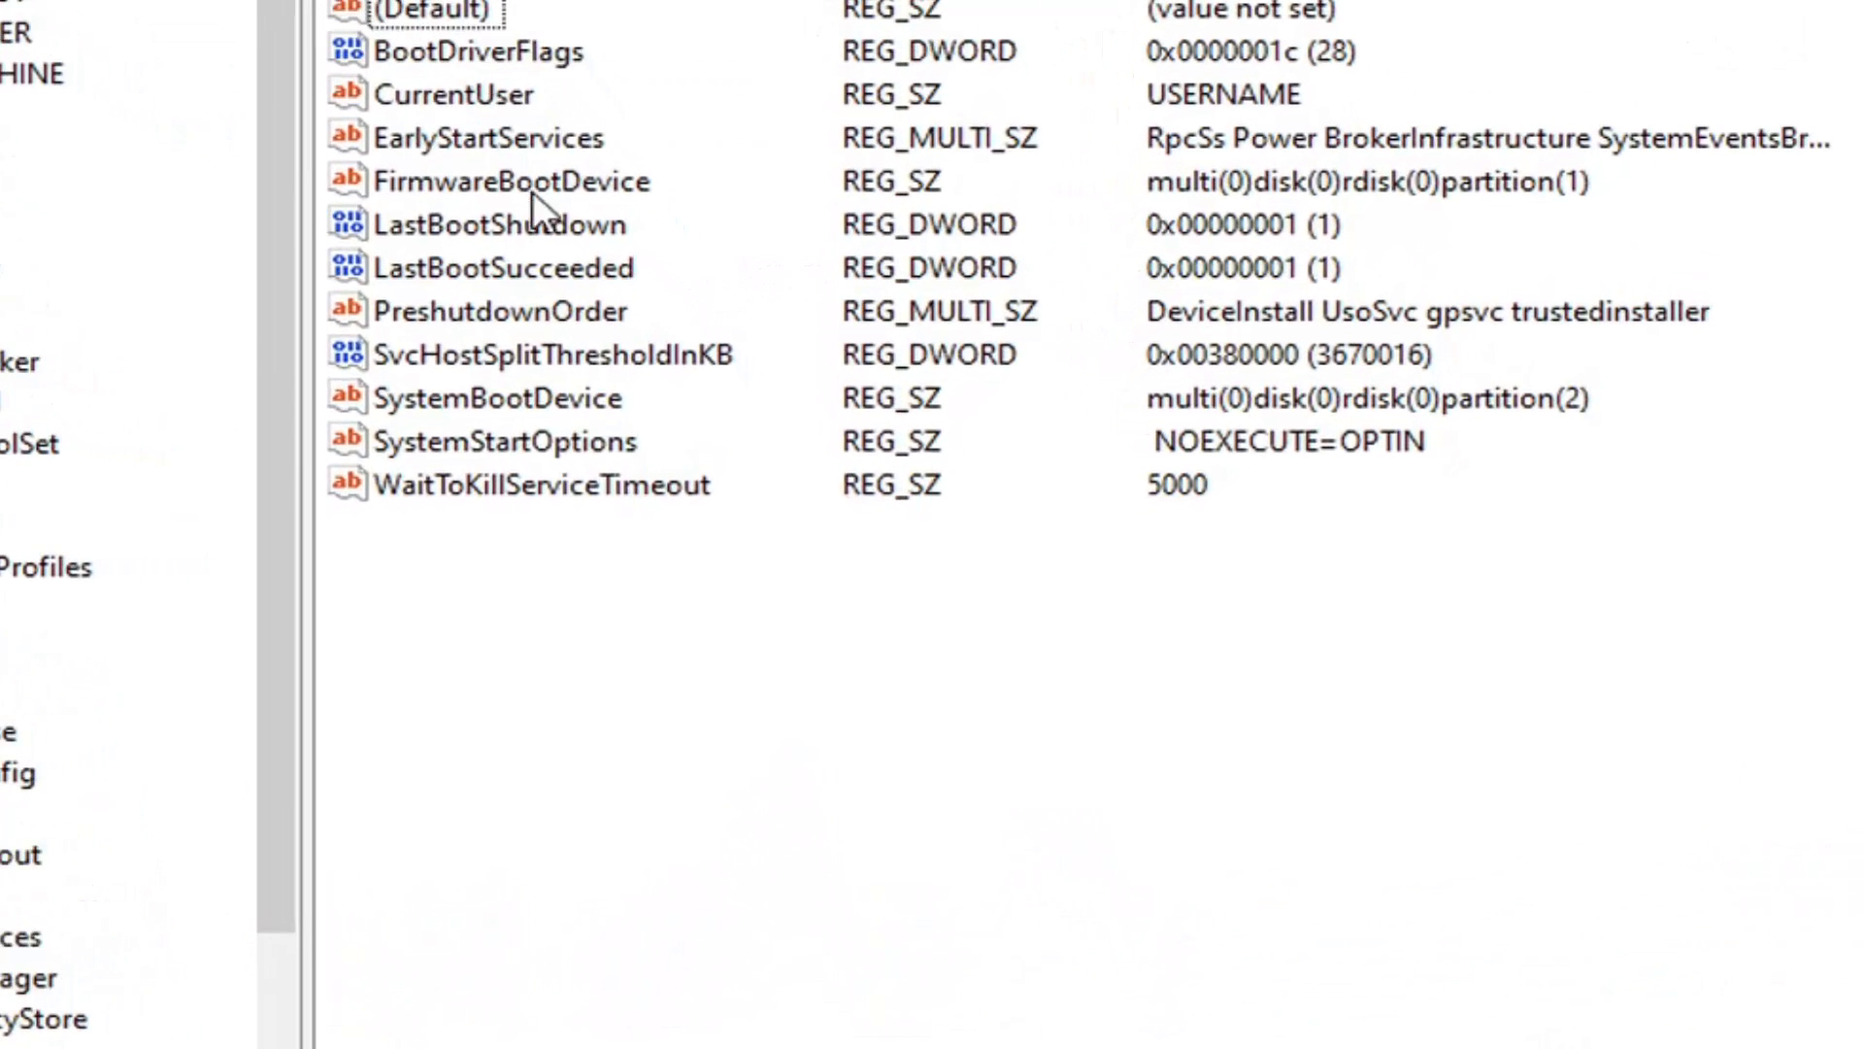
mouse_move(505, 625)
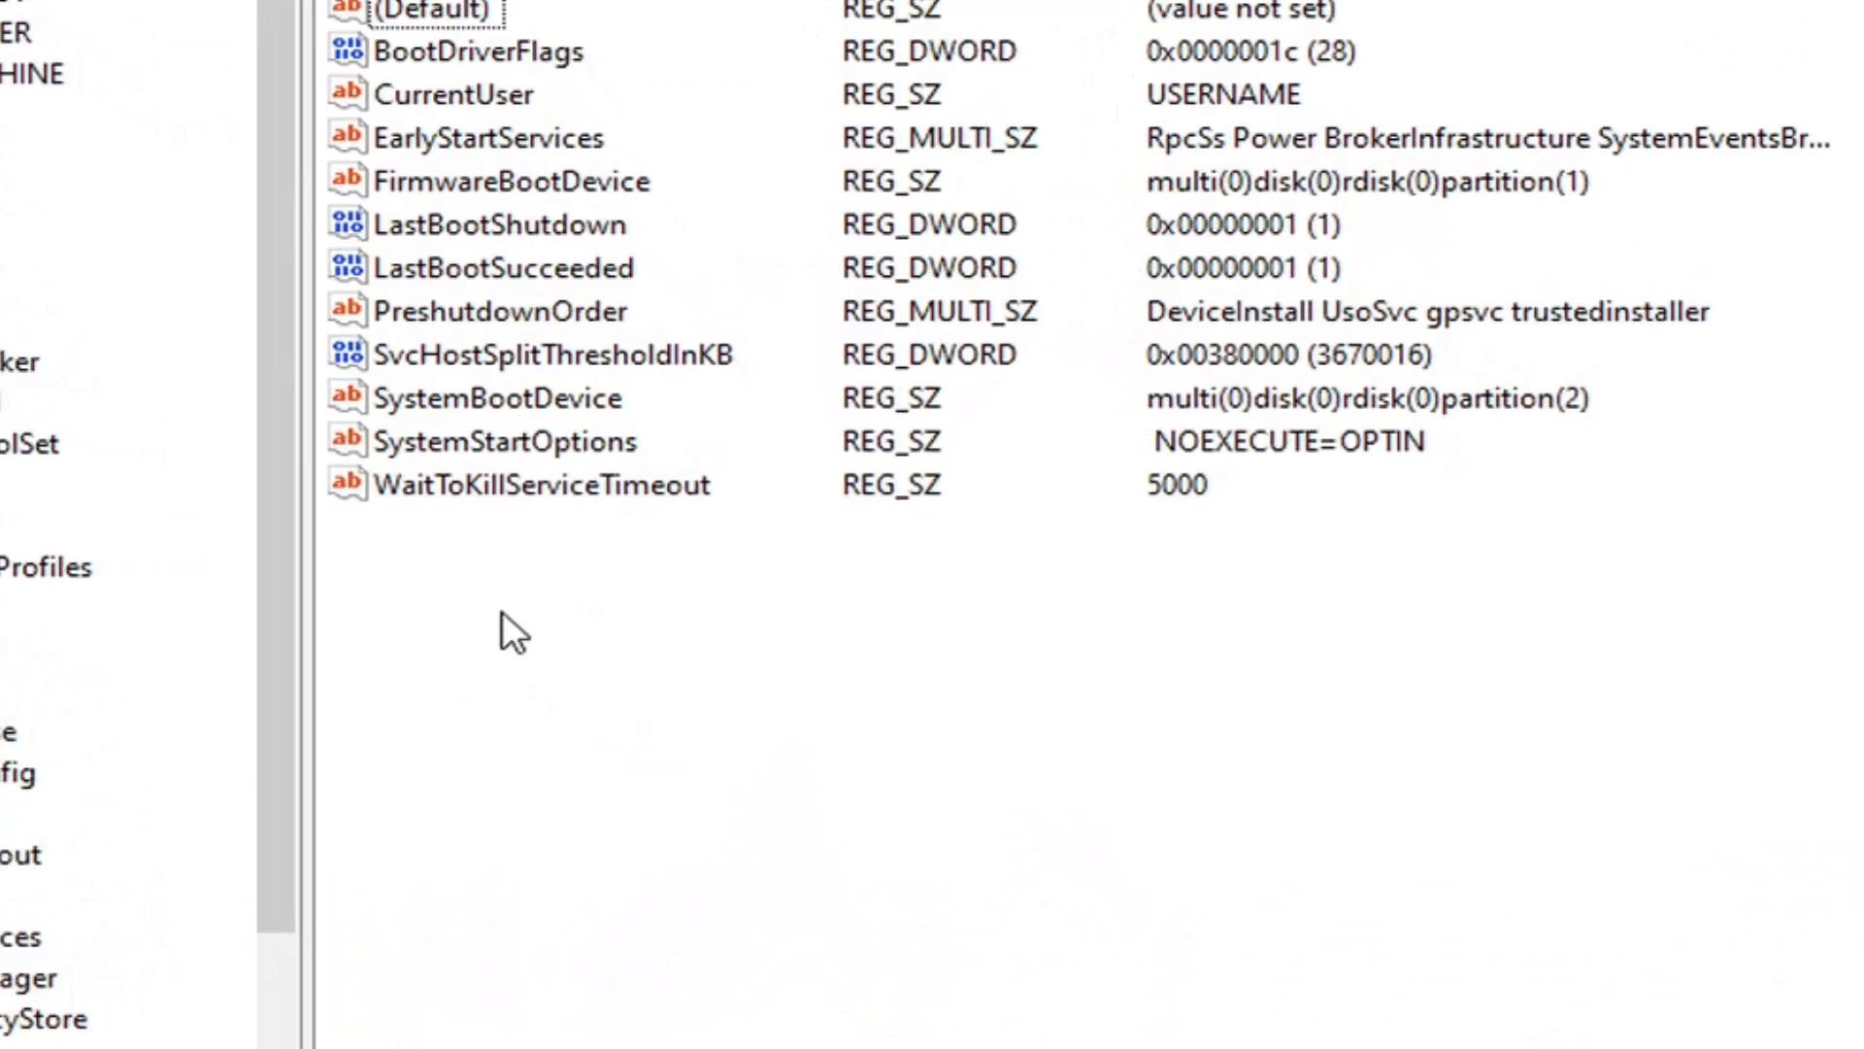
Add a new DWORD (32-bit) value named ServicesPipeTimeout under the Control key
right_click(513, 629)
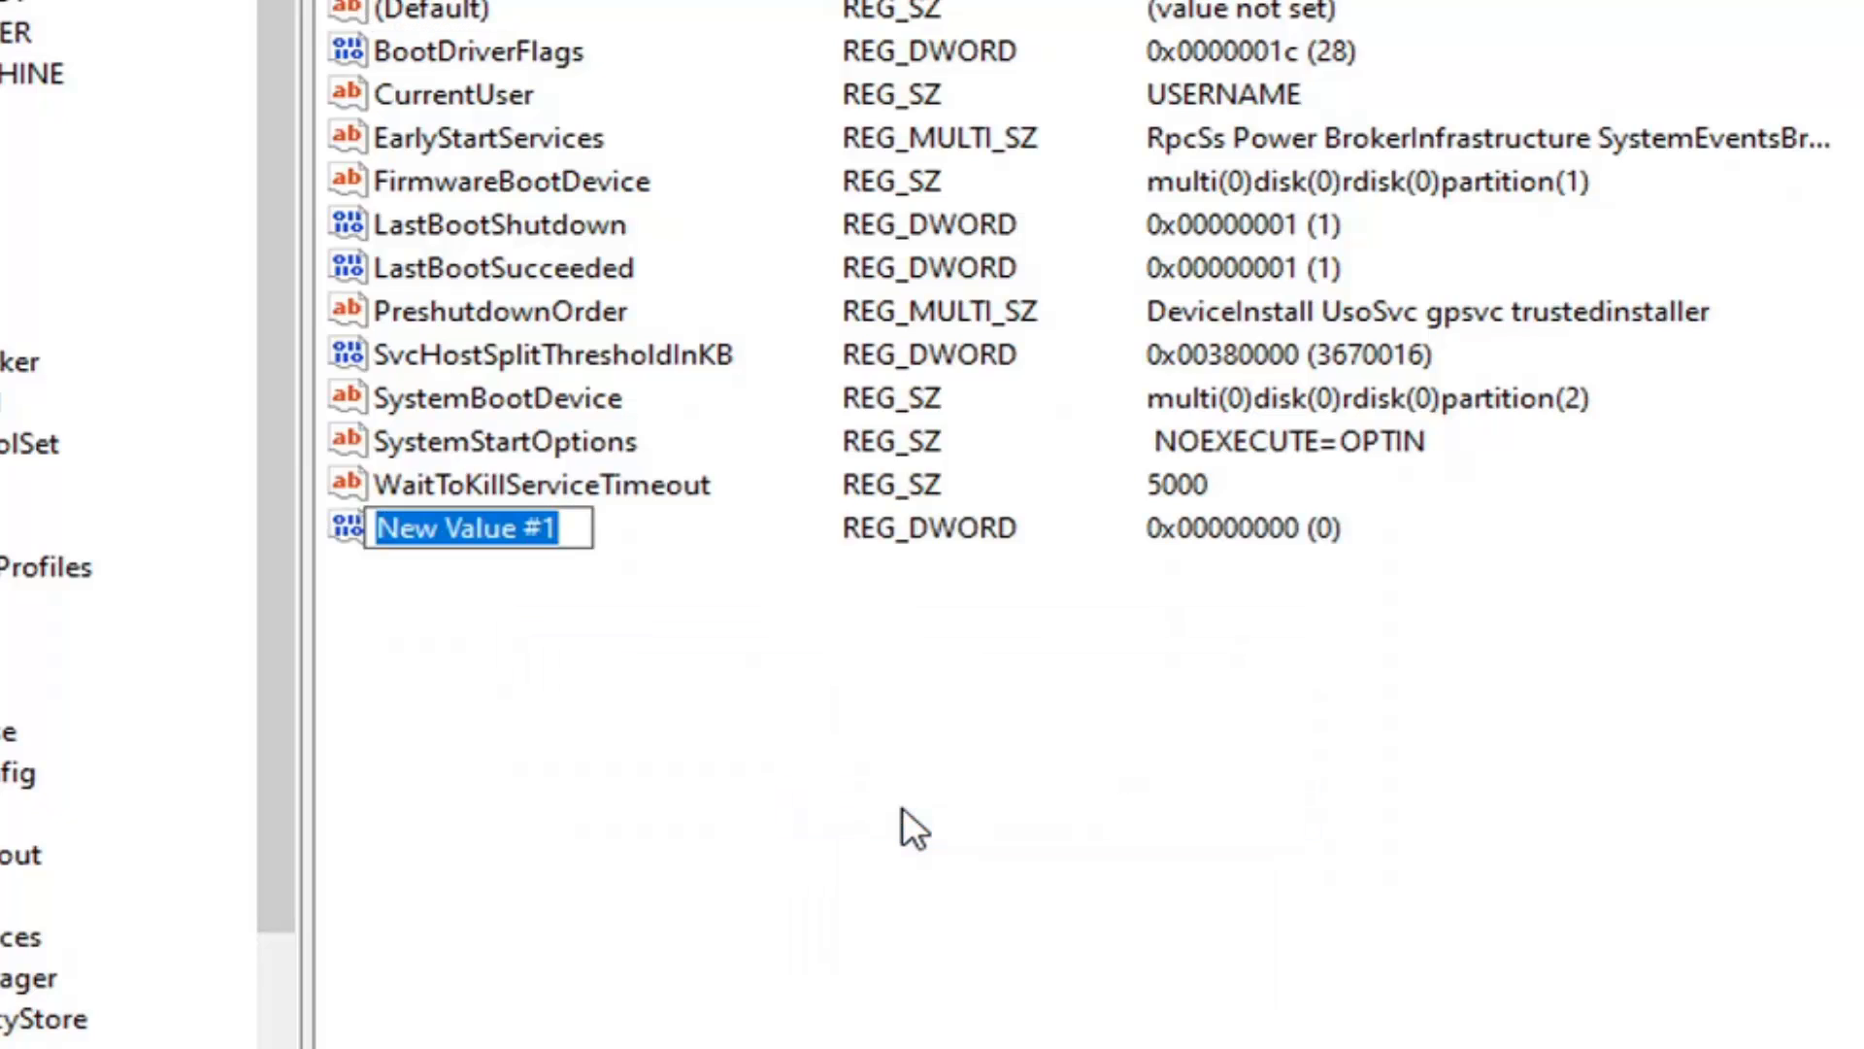
type("Ser")
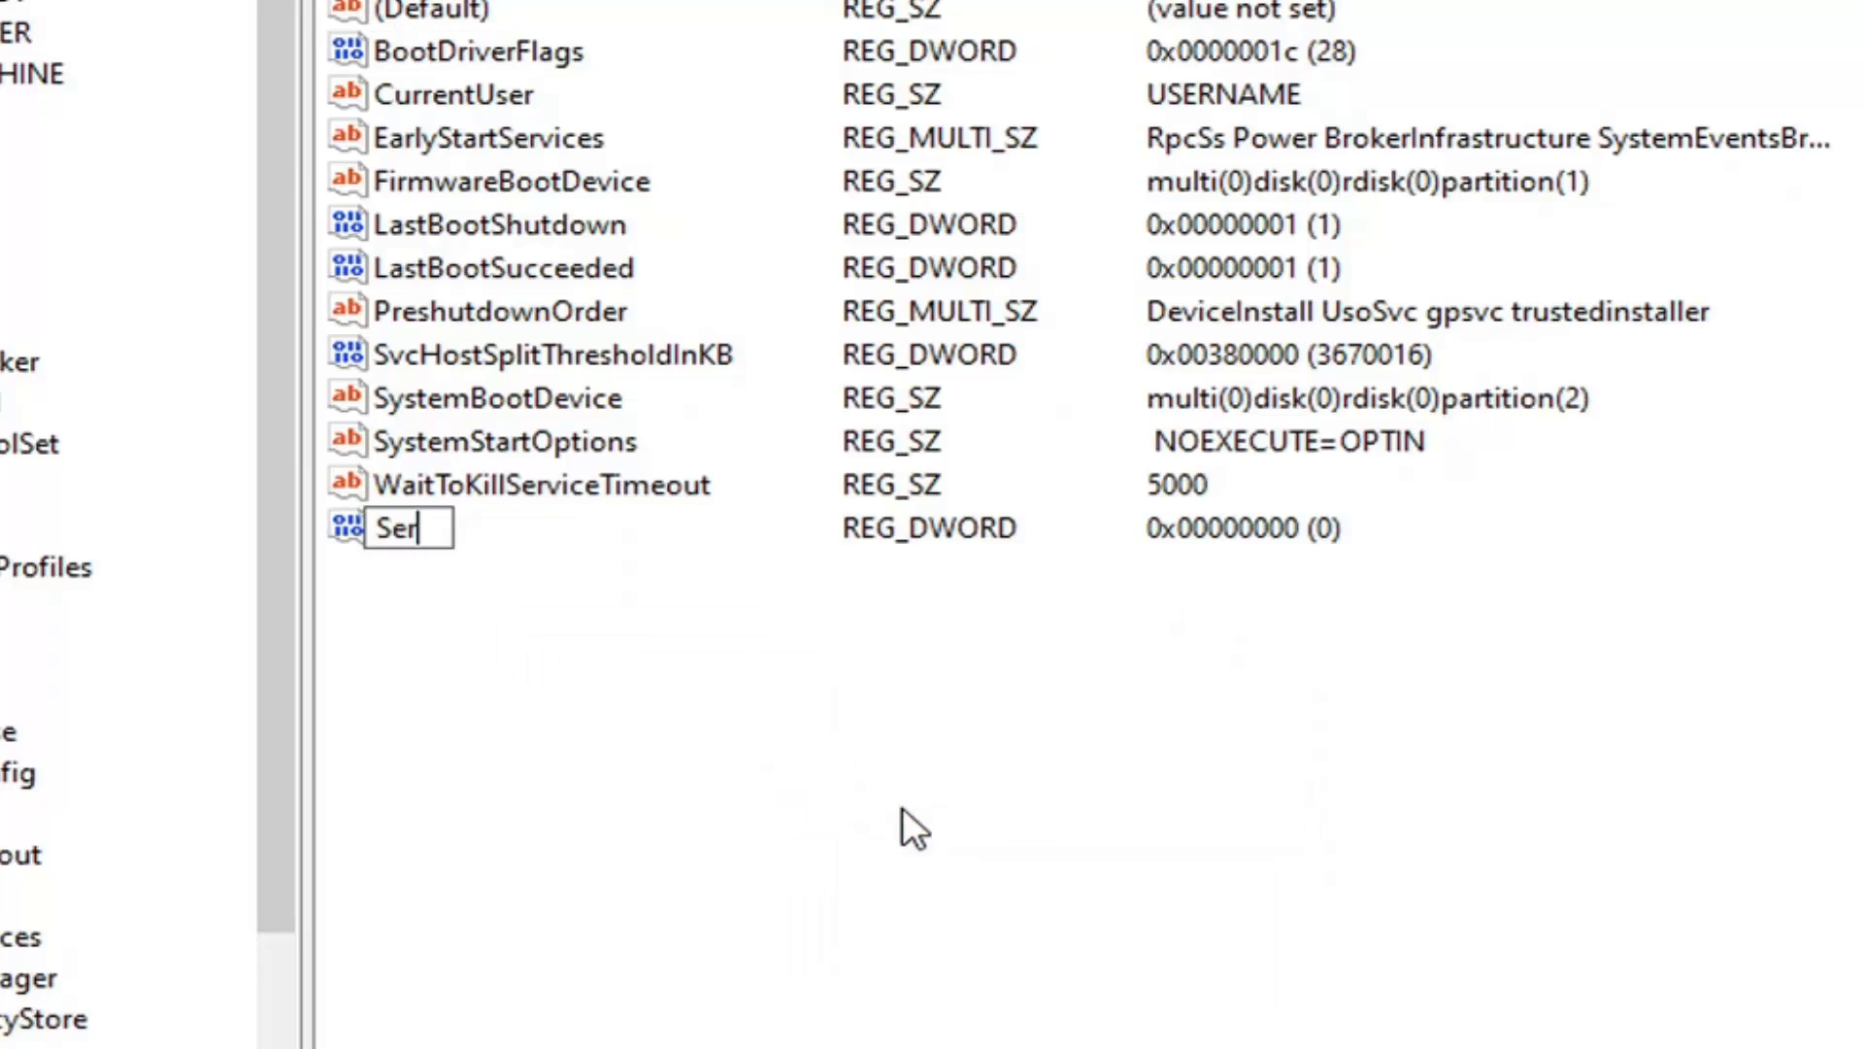
type("vicesPipe")
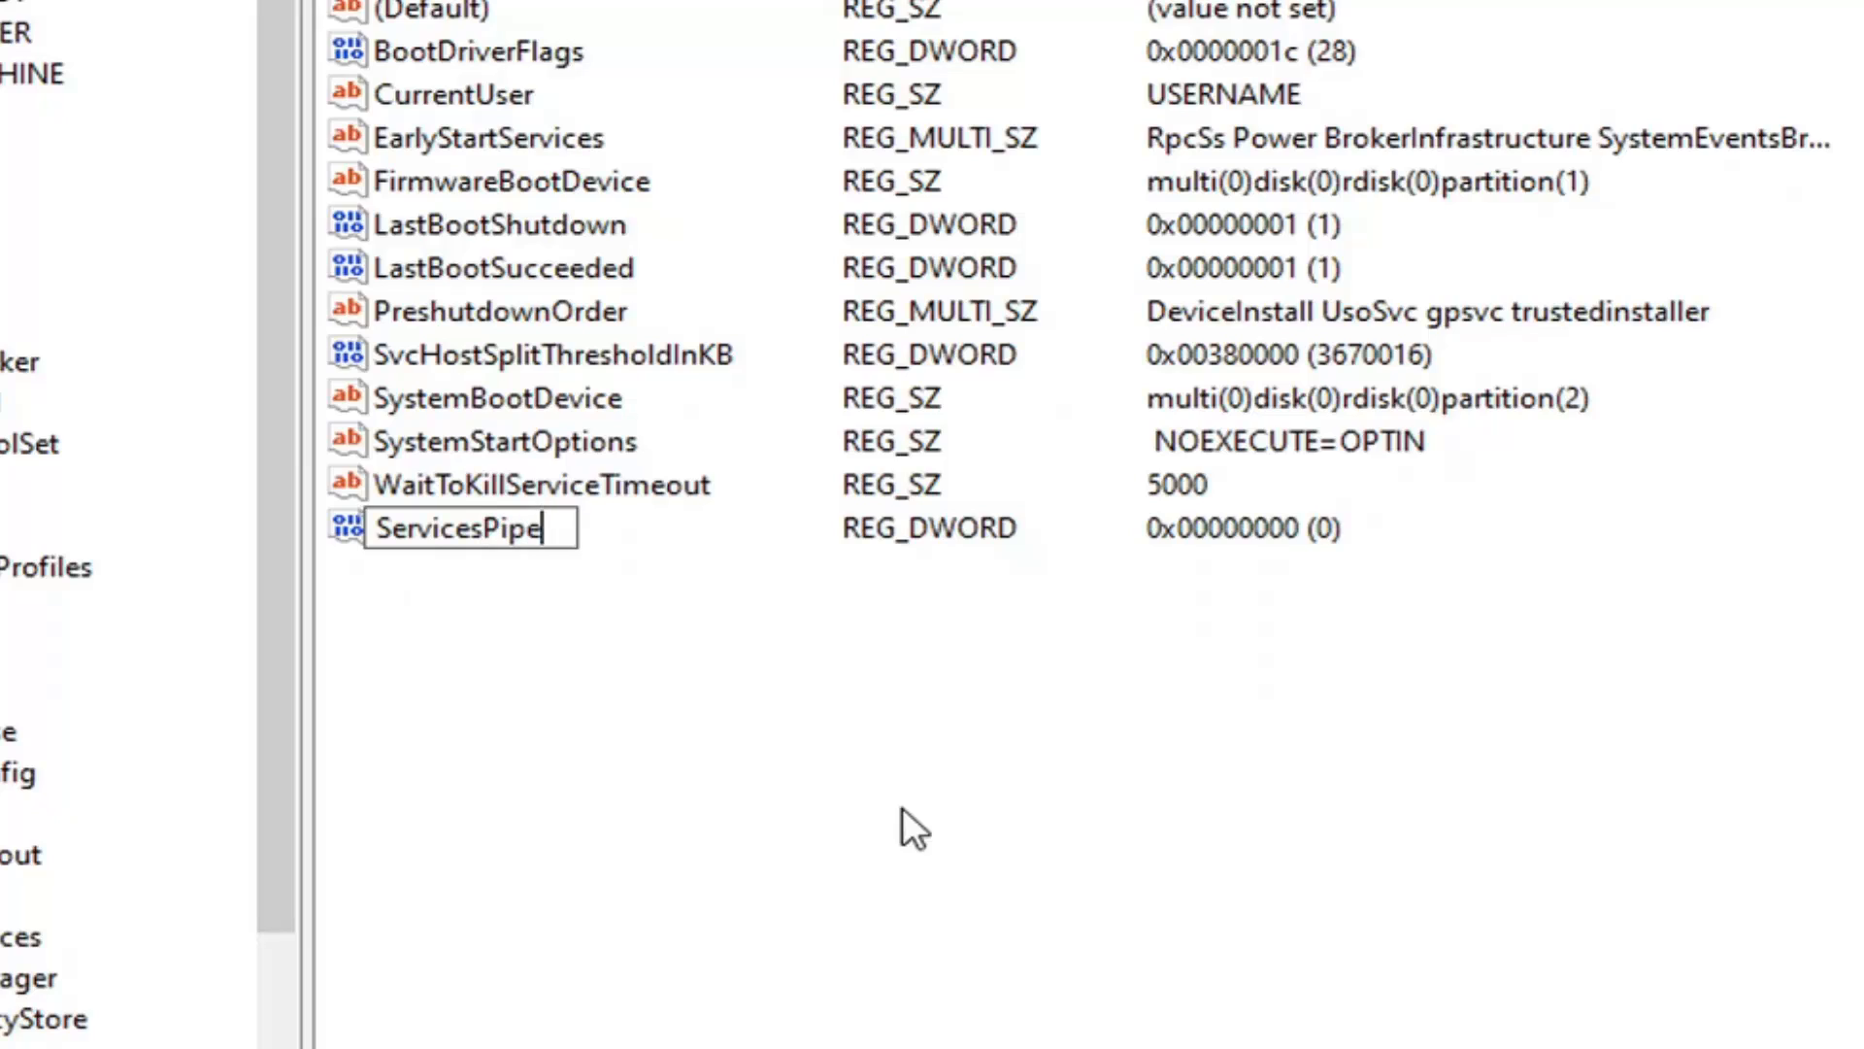
type("Timeout")
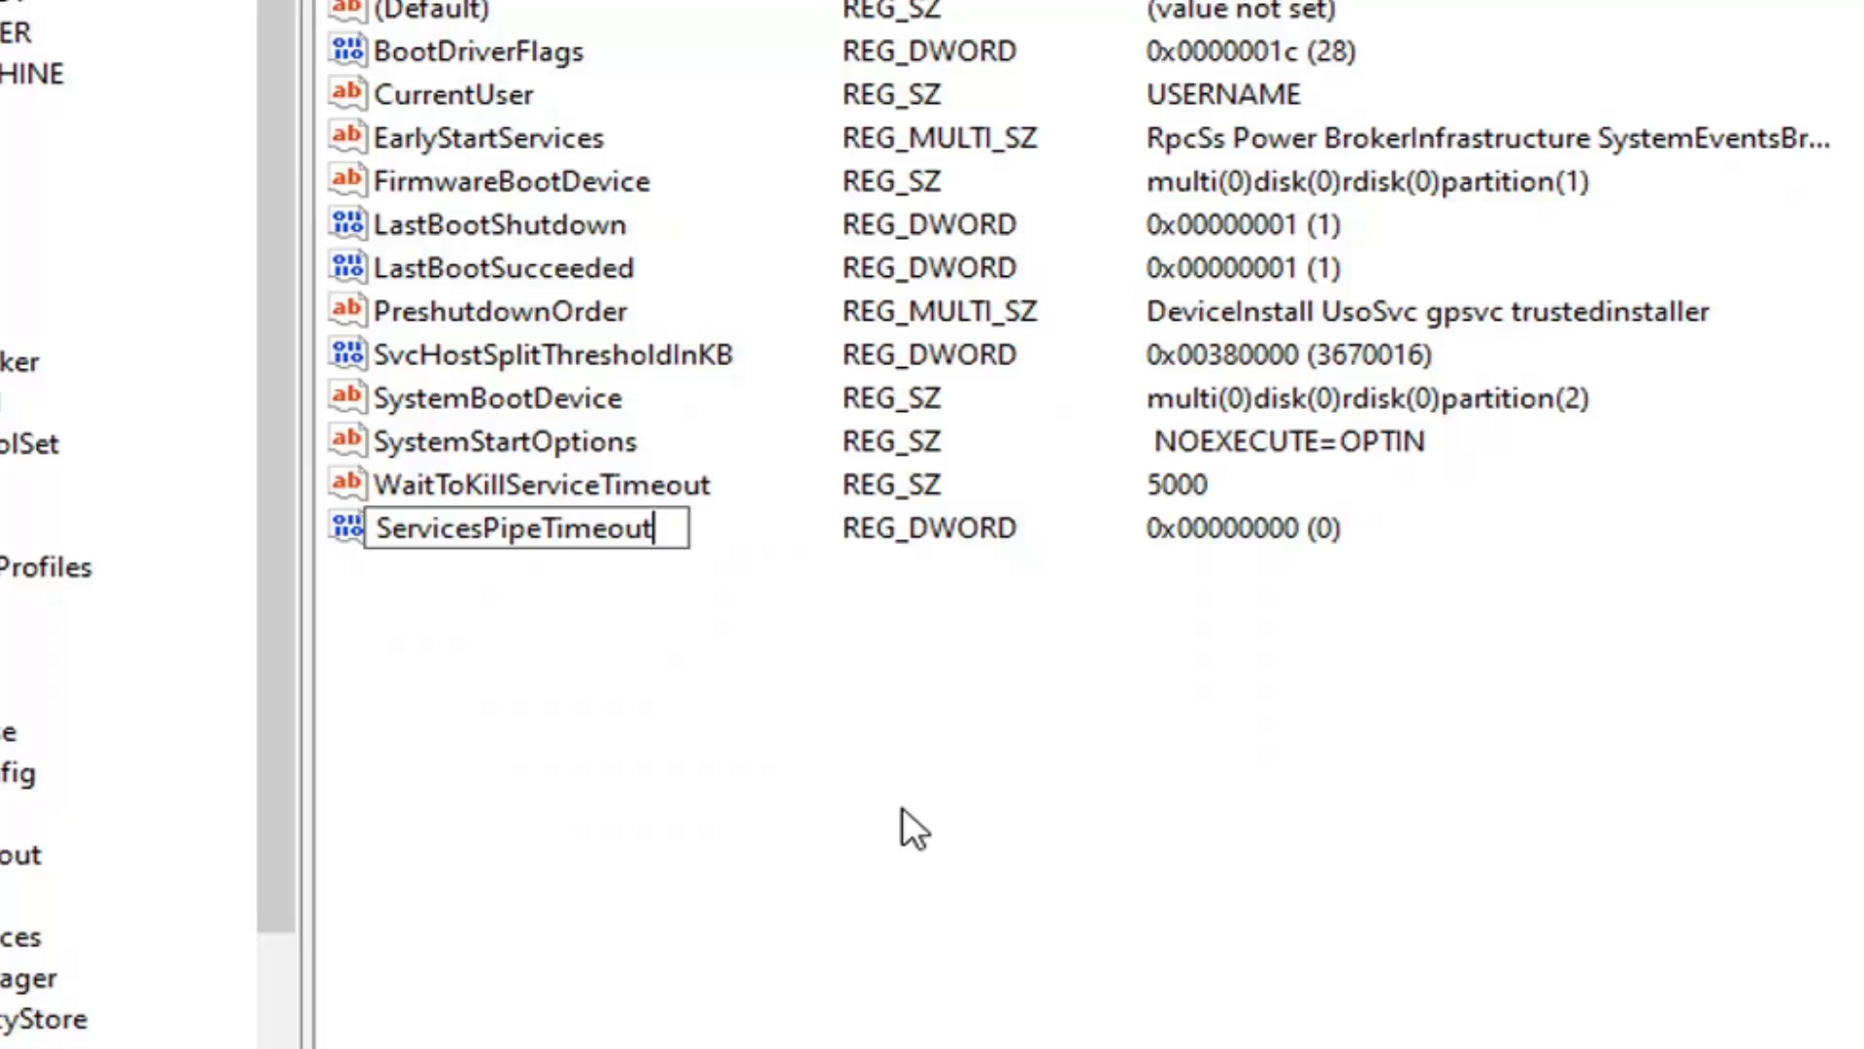
key("Enter")
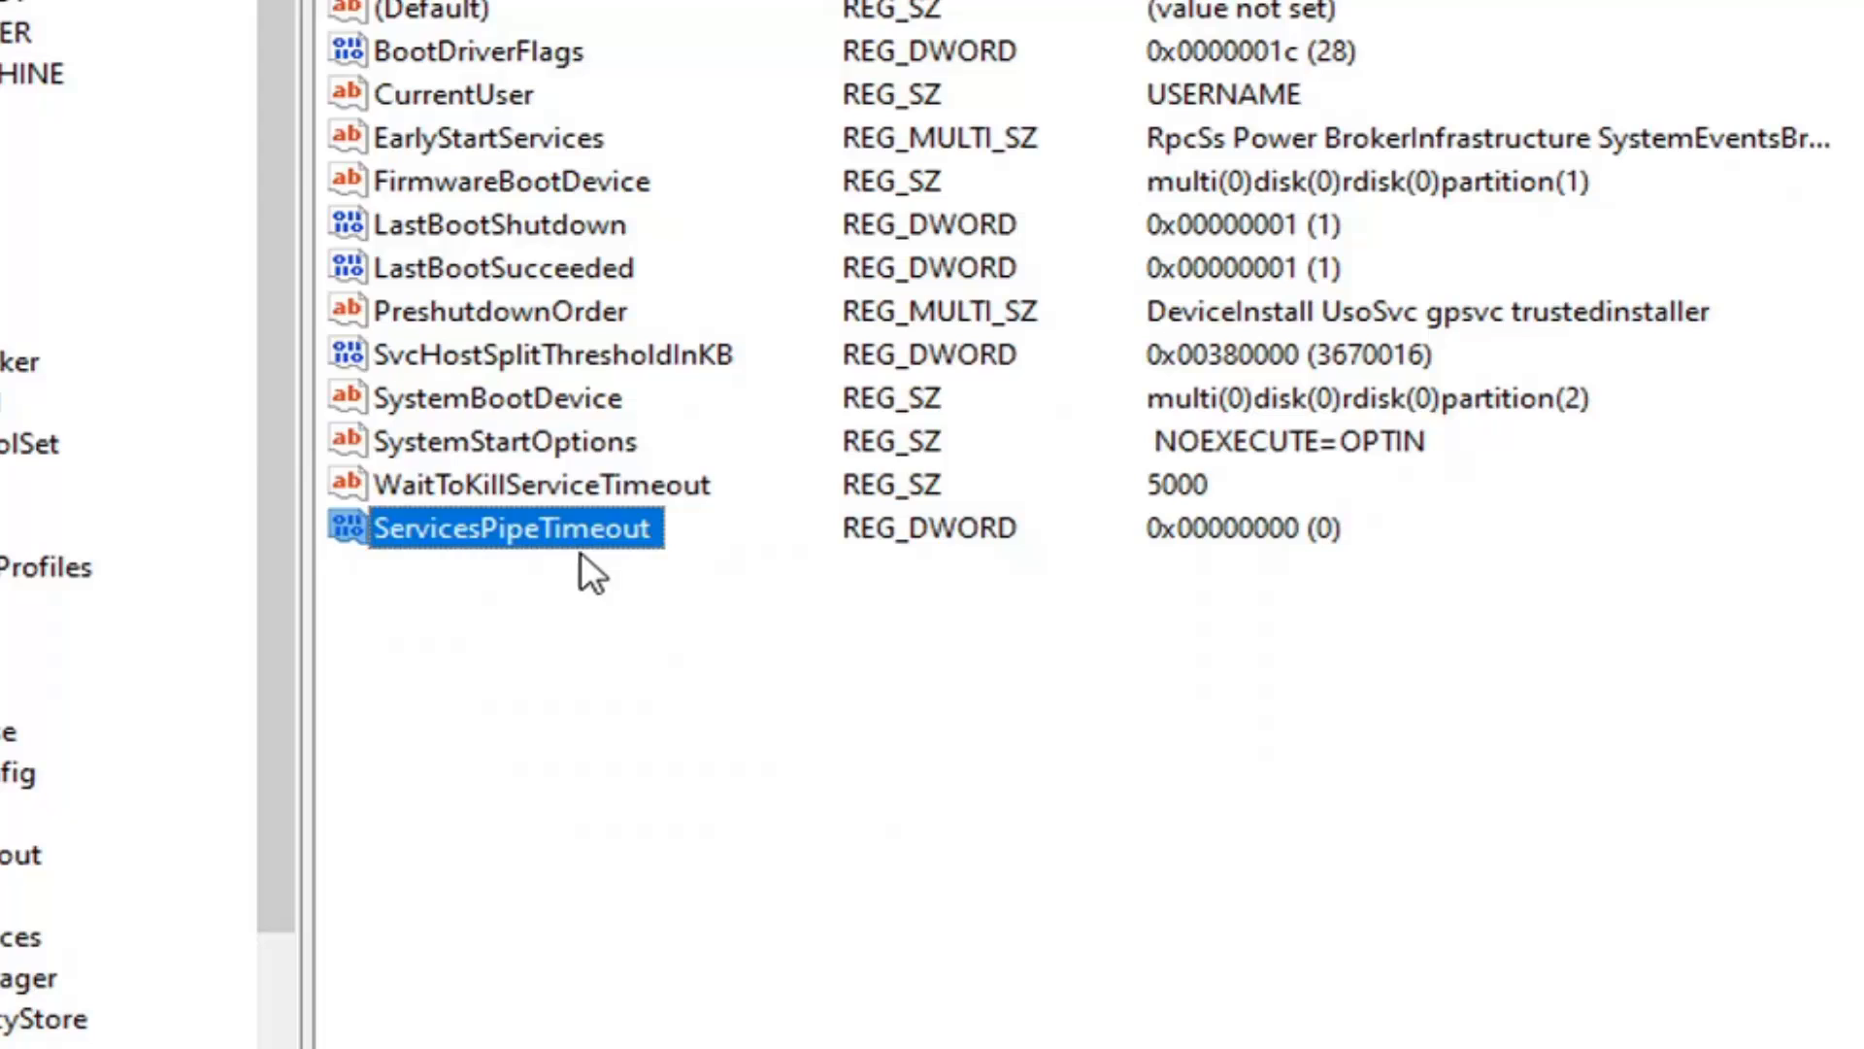
Set ServicesPipeTimeout's data to 60000 using the Decimal base and confirm
double_click(513, 529)
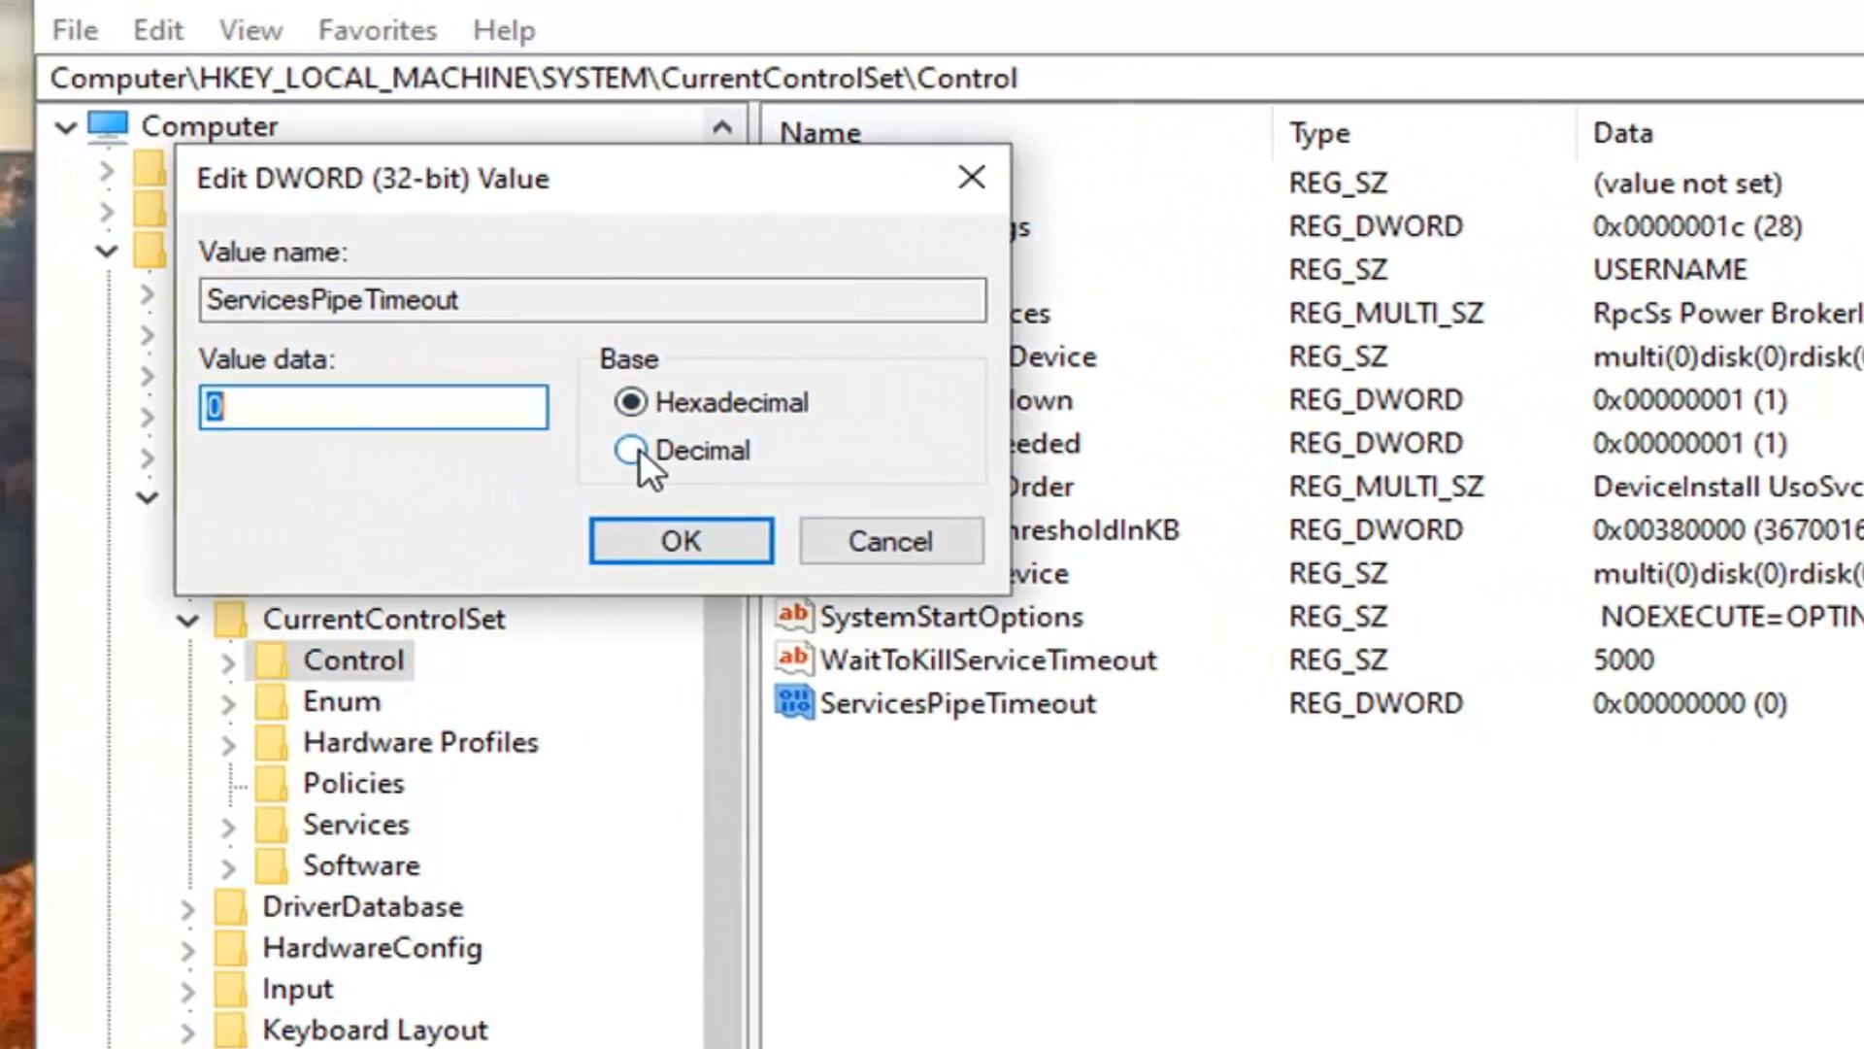
left_click(633, 451)
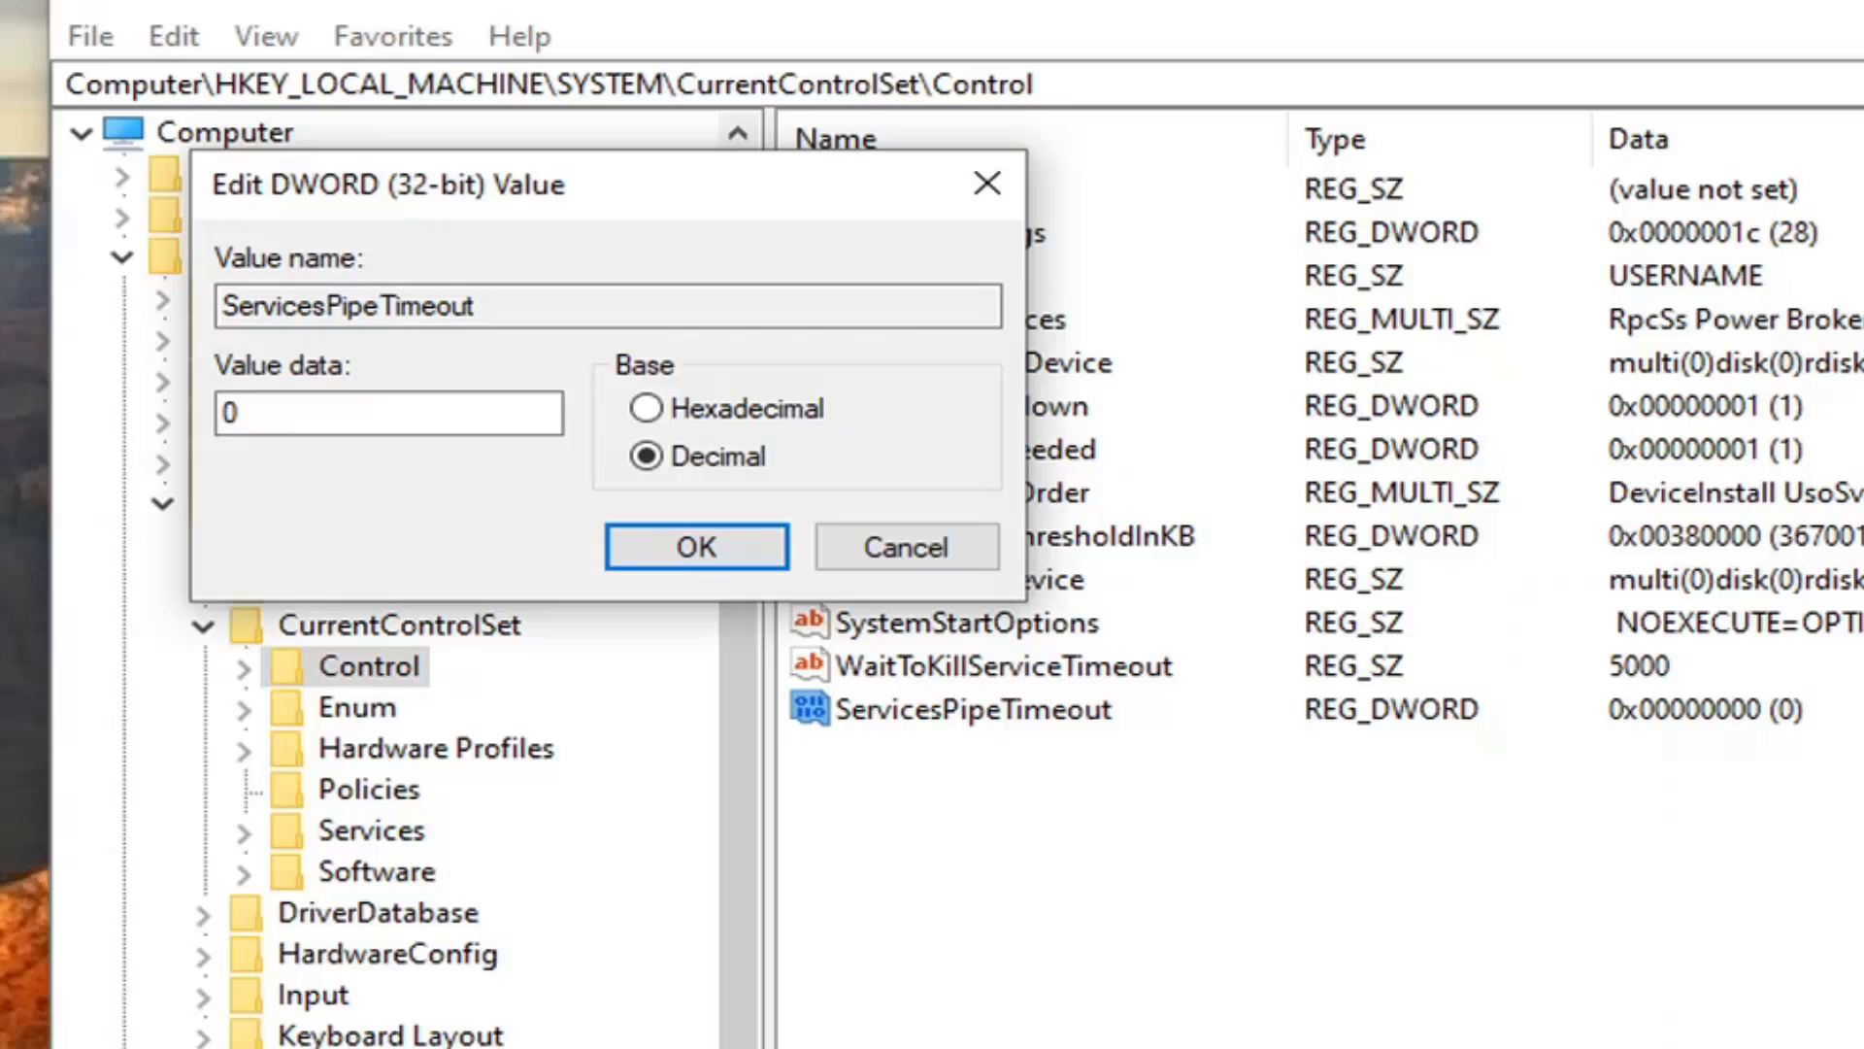
left_click(386, 412)
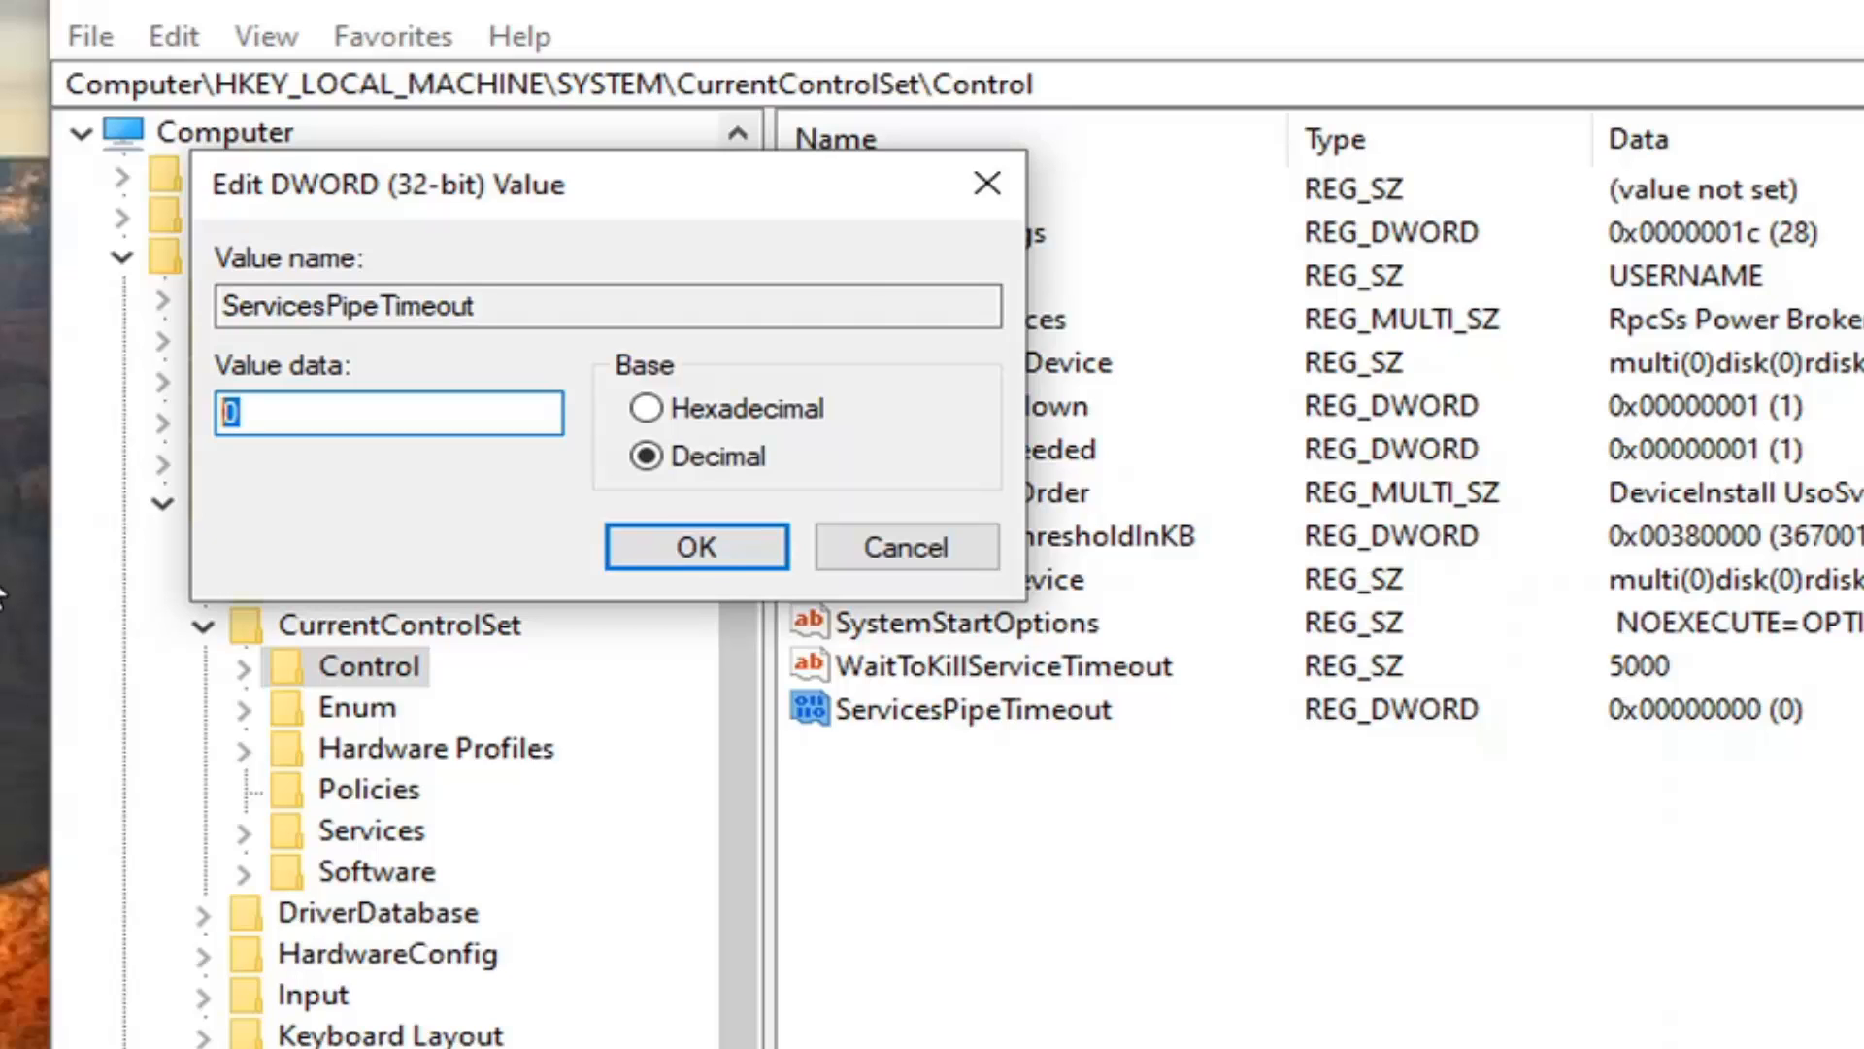
type("6")
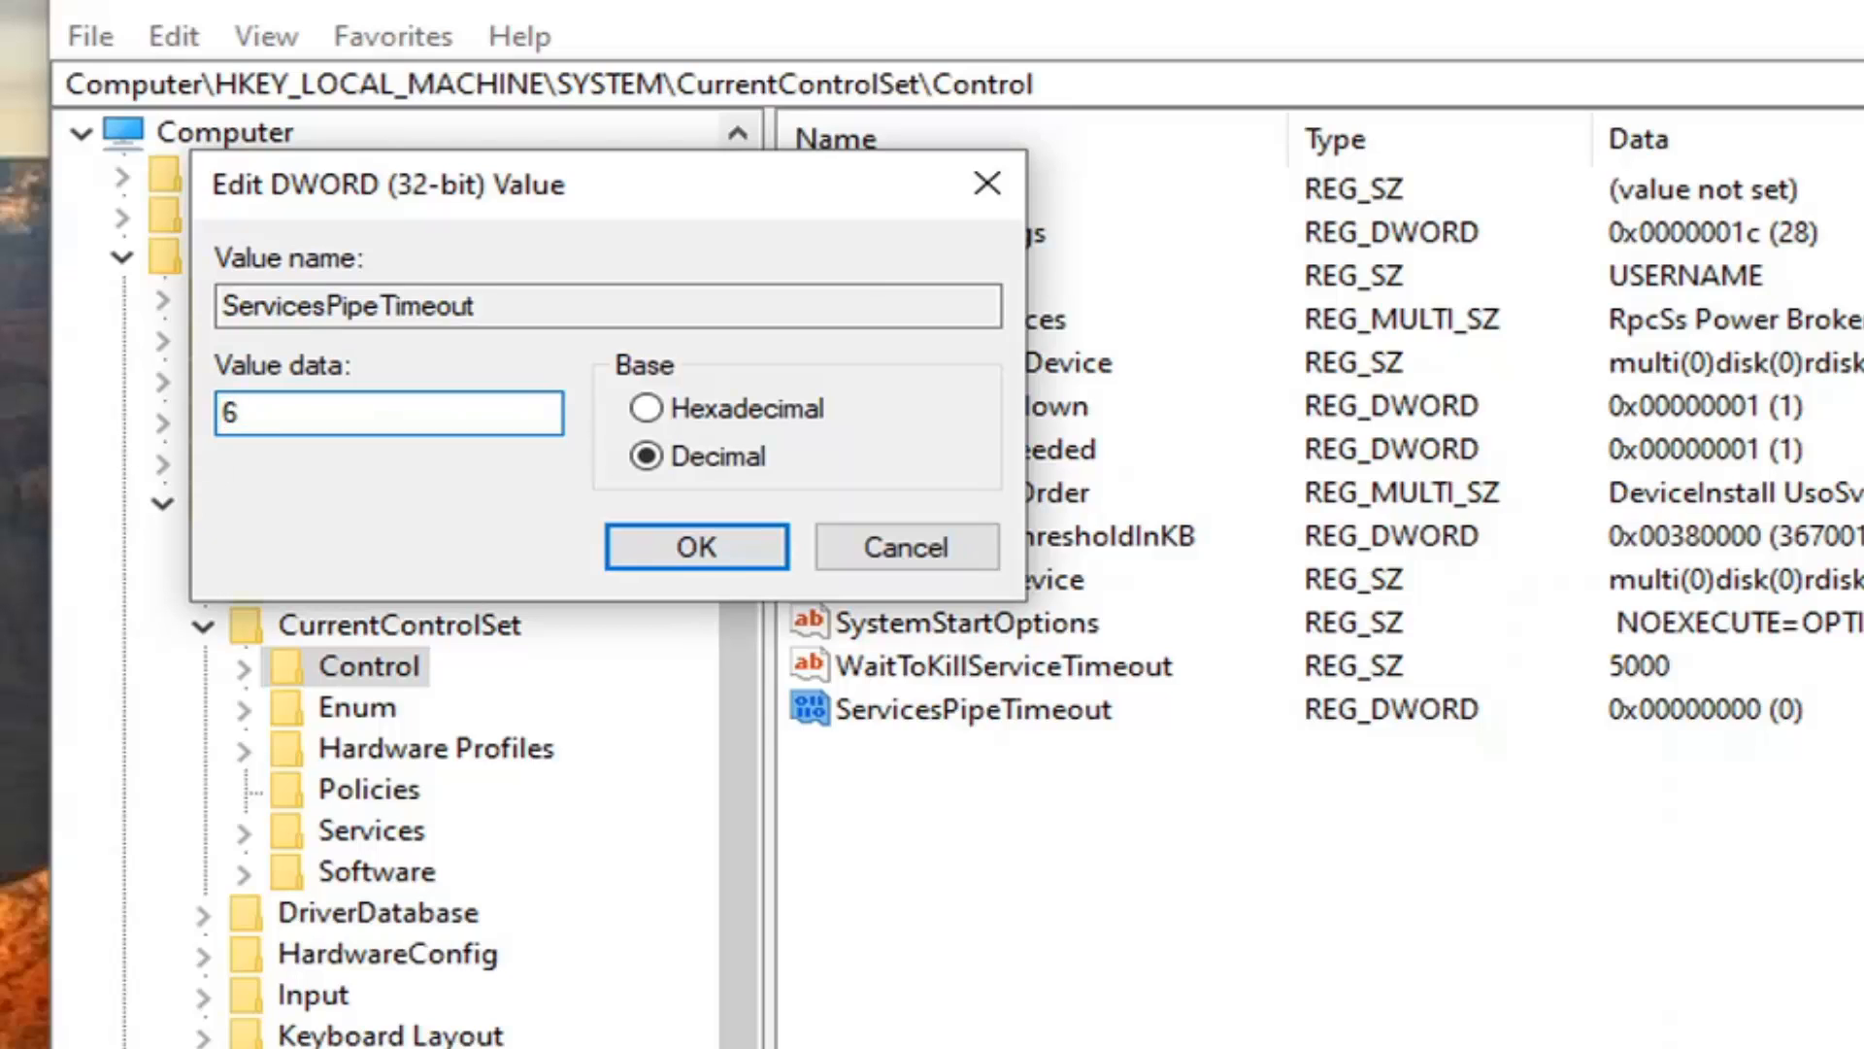
type("0000")
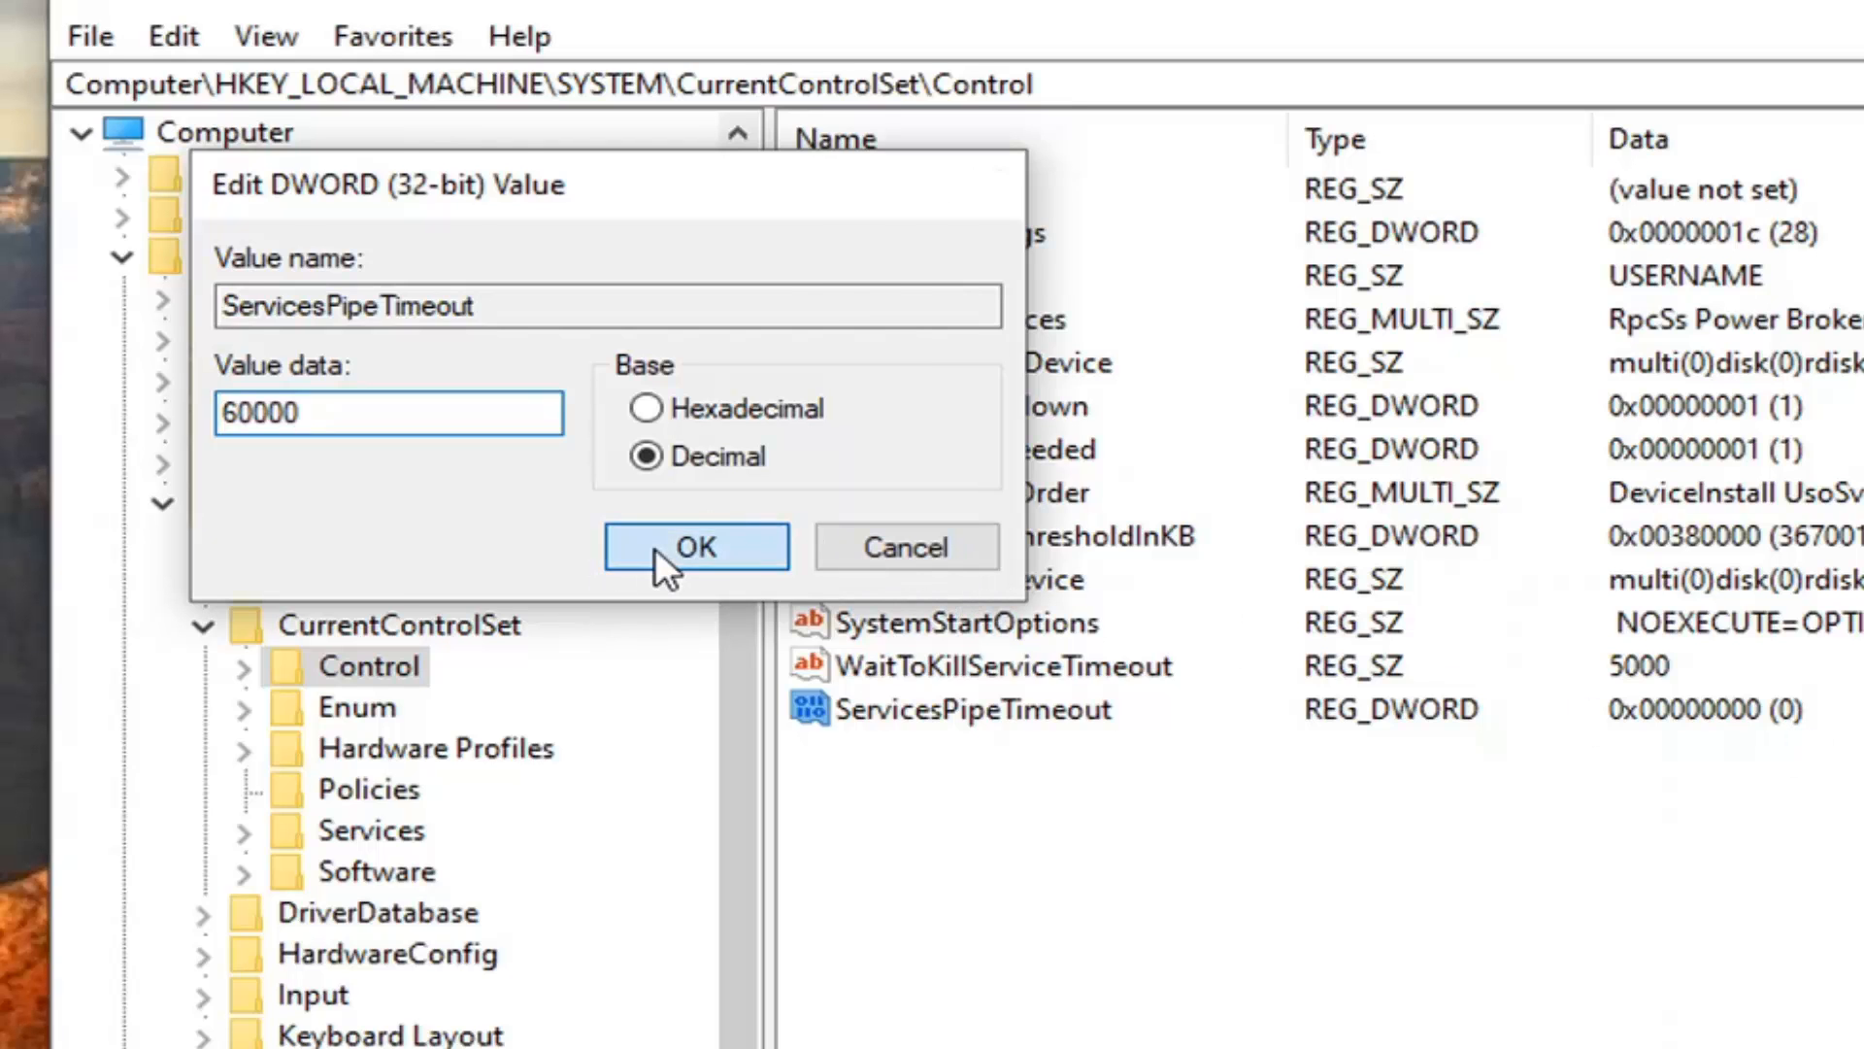
left_click(695, 546)
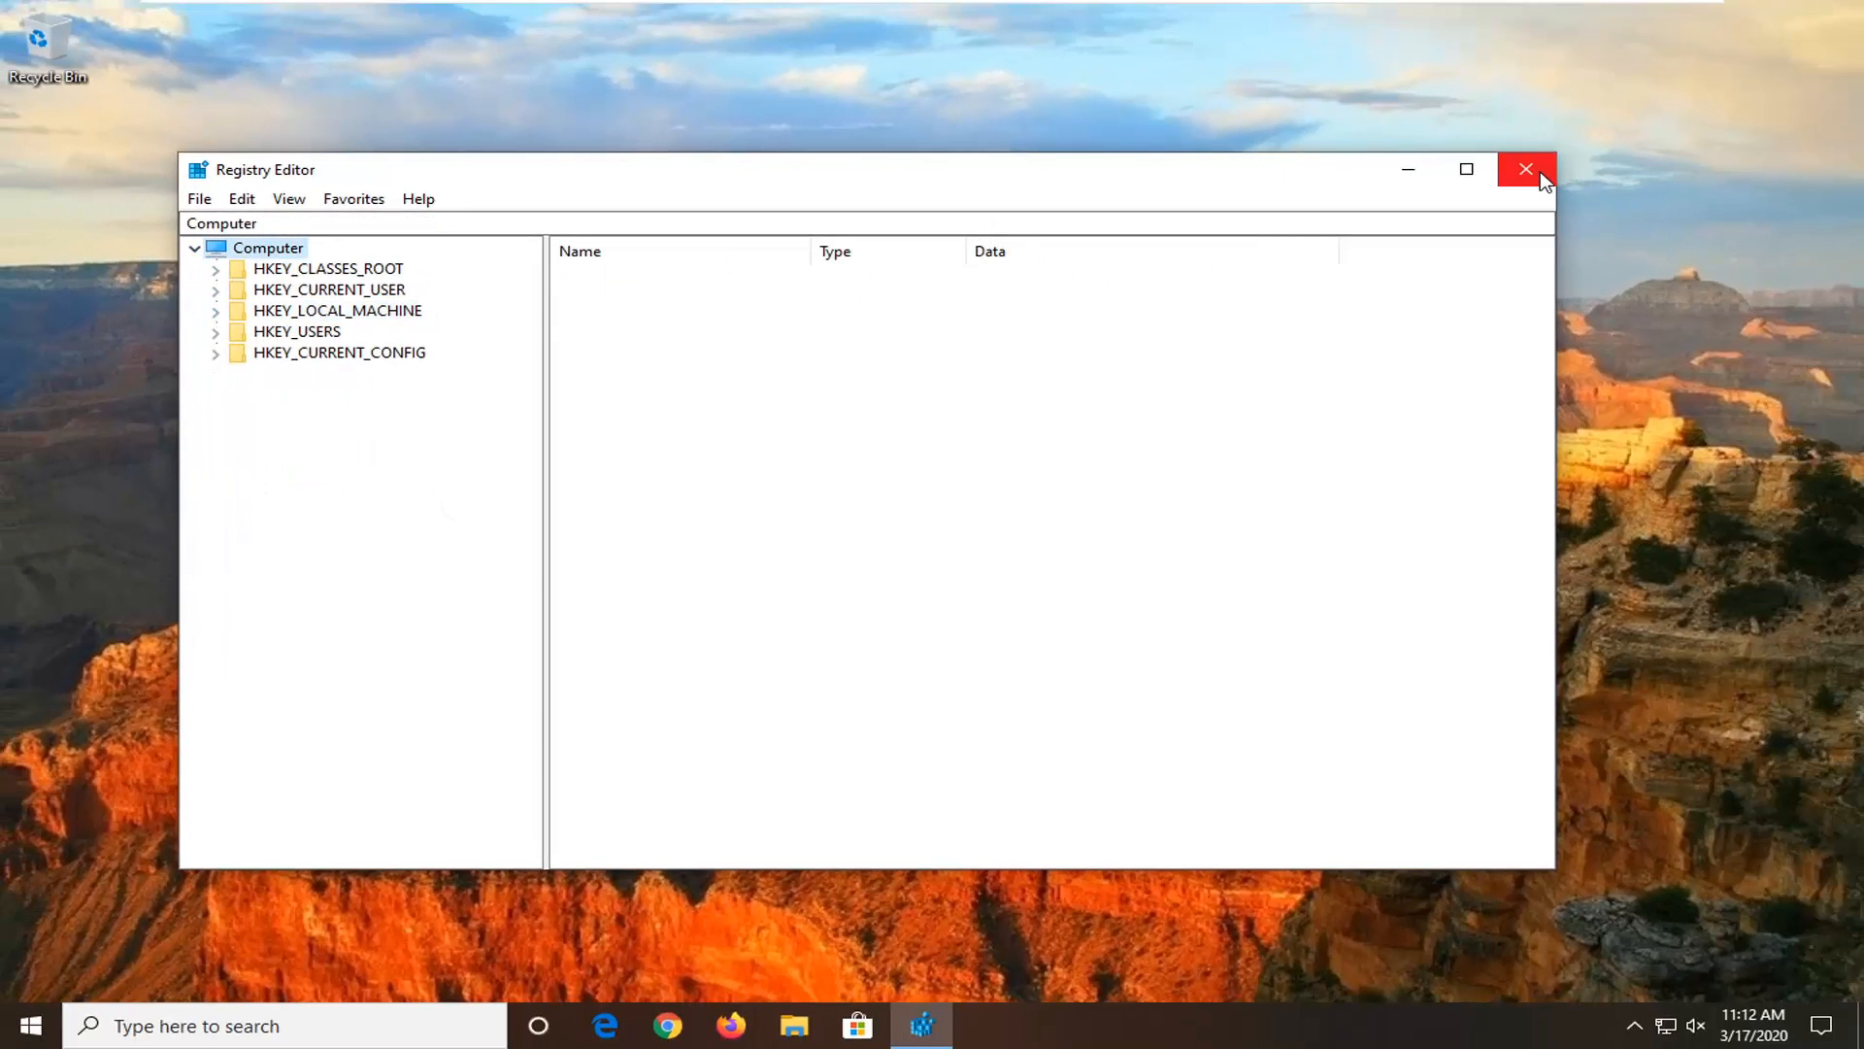
Close Registry Editor, returning to the desktop
left_click(1523, 169)
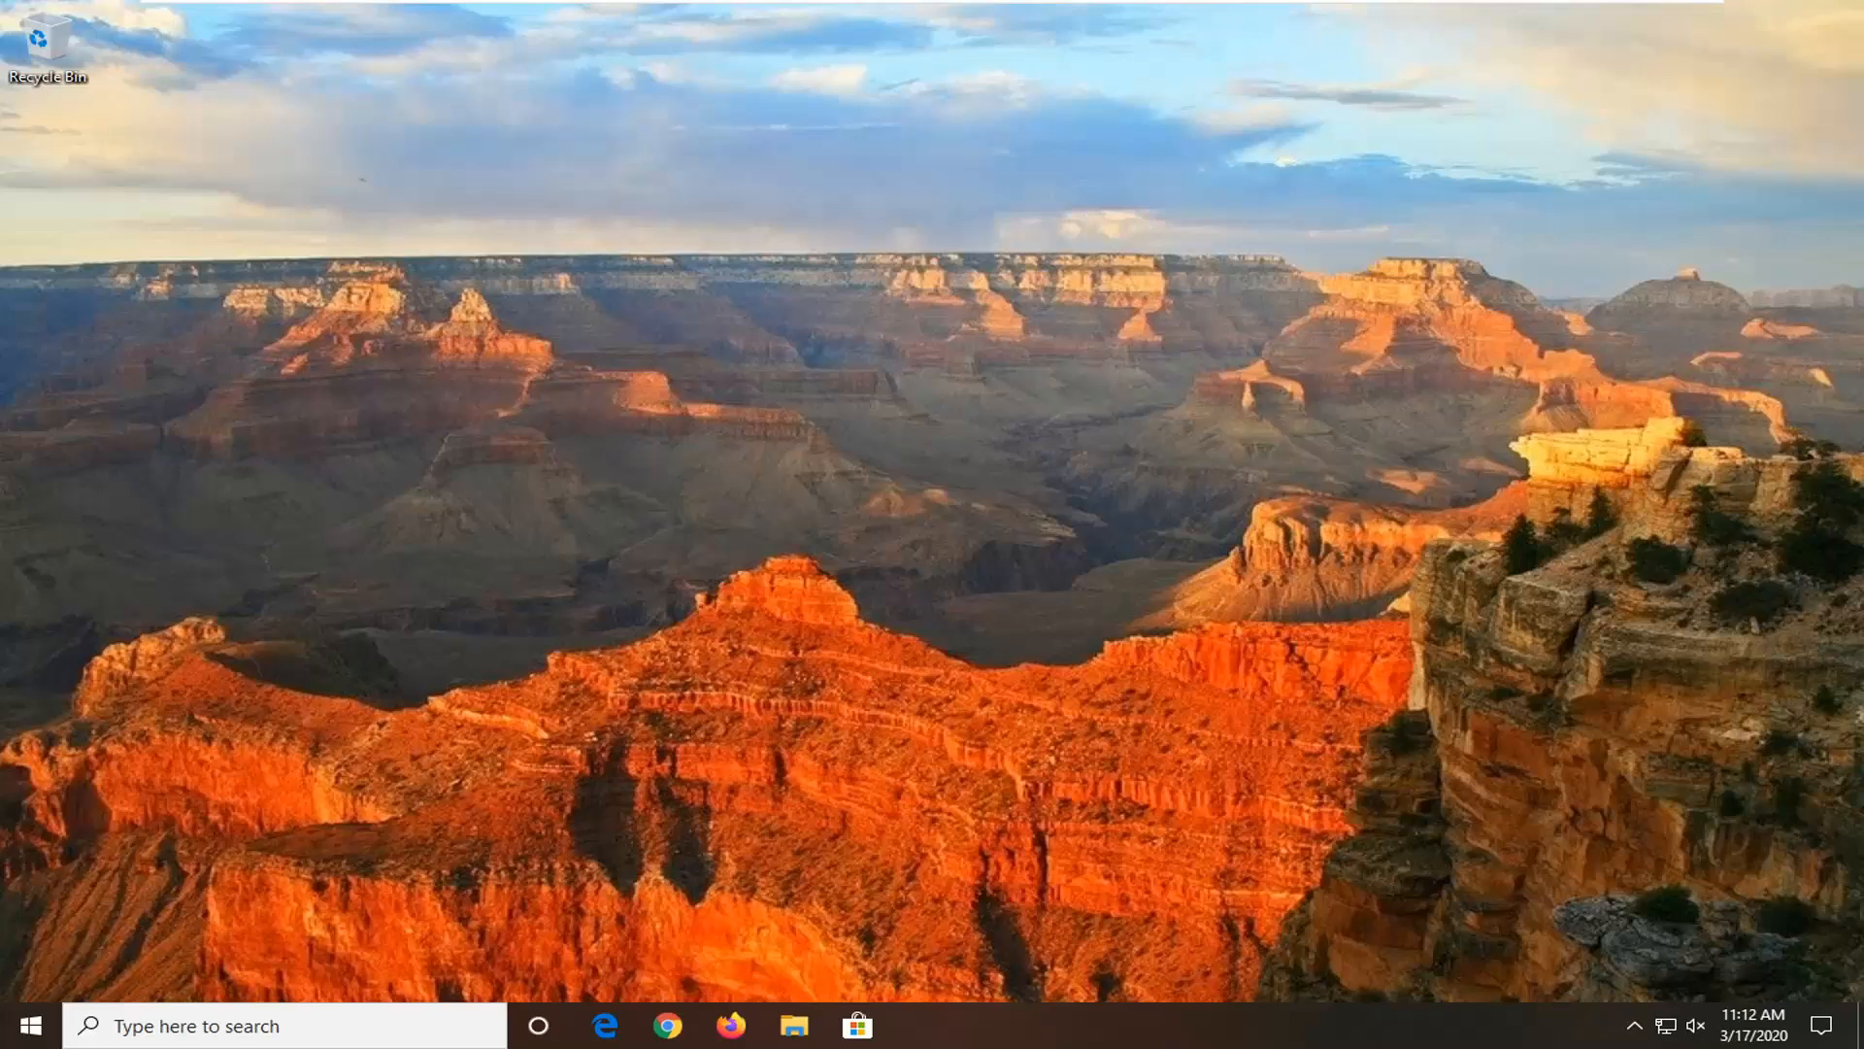